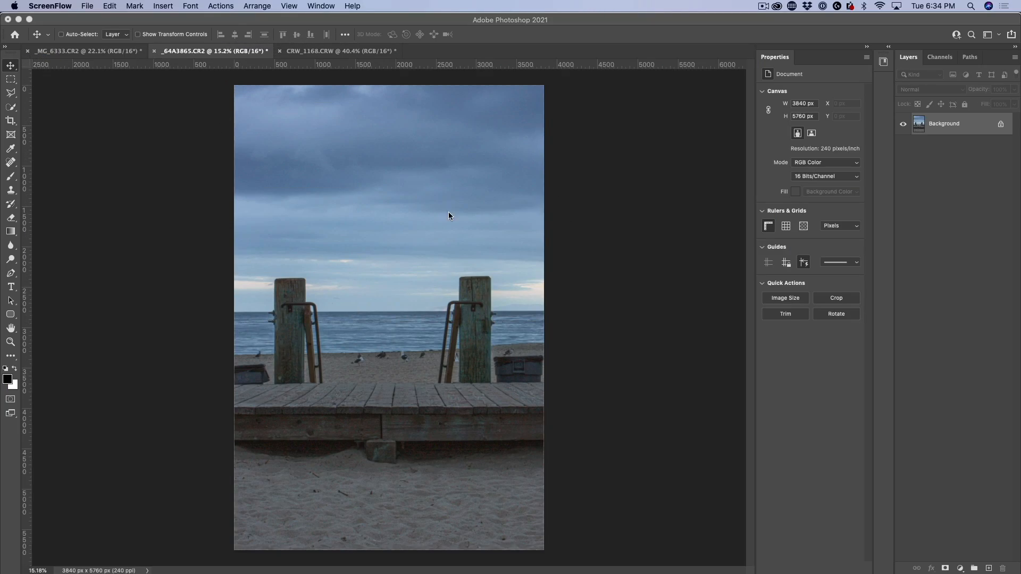
pyautogui.moveTo(456, 199)
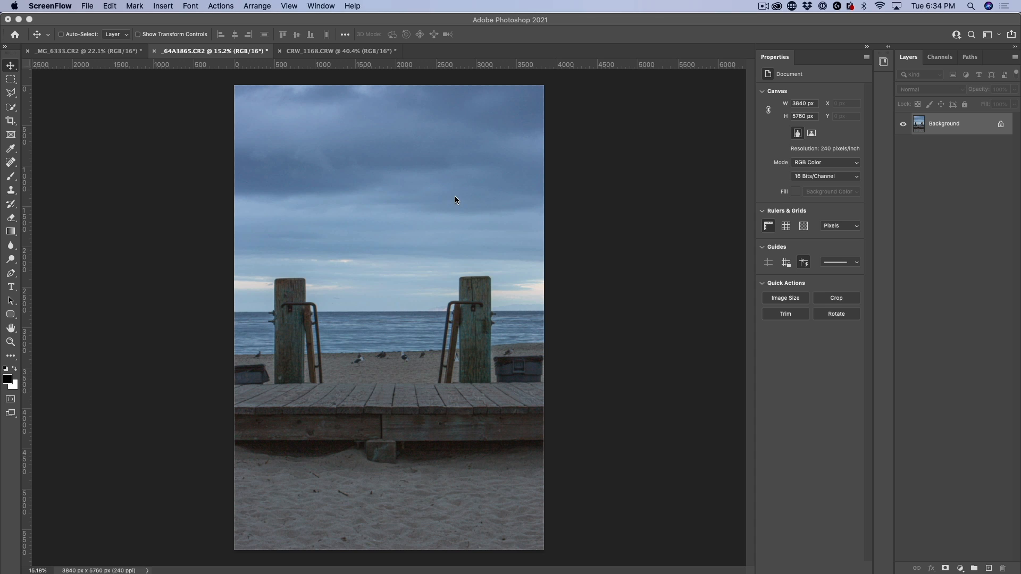
pyautogui.moveTo(654, 128)
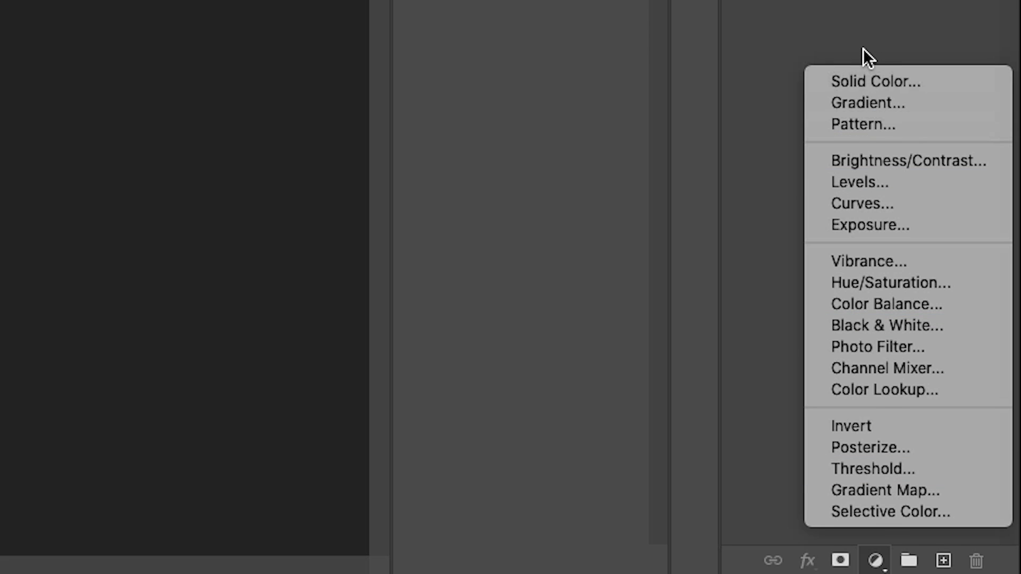
pyautogui.moveTo(907, 491)
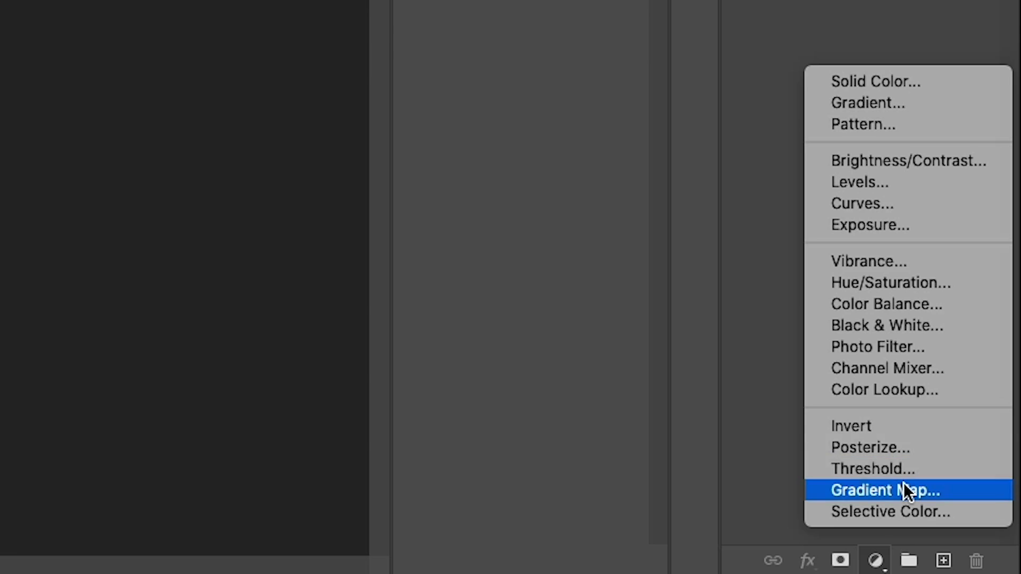
# Step: Add a black-to-white Gradient Map layer in Color blend mode at 25% opacity
pyautogui.click(884, 490)
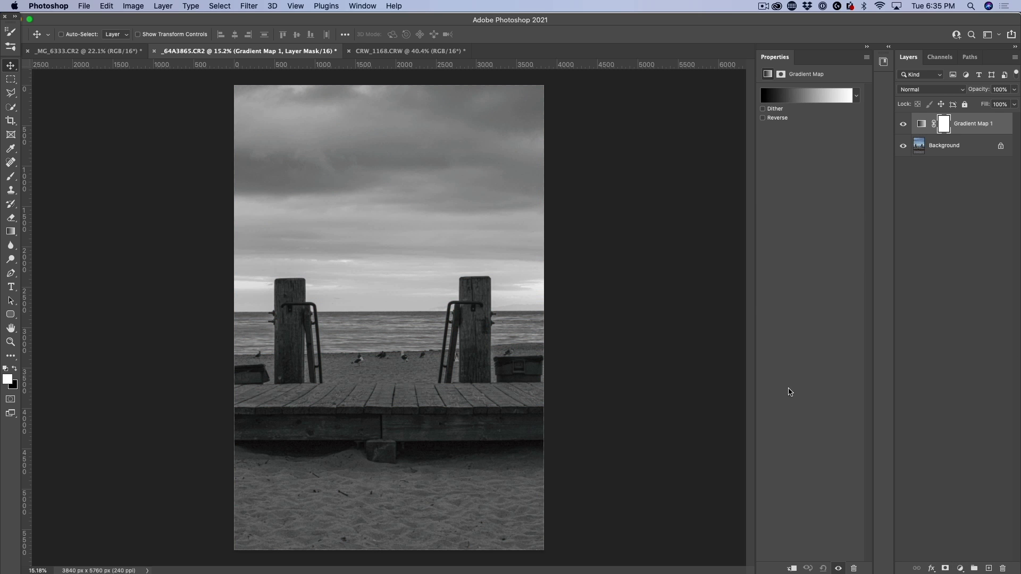
pyautogui.moveTo(811, 88)
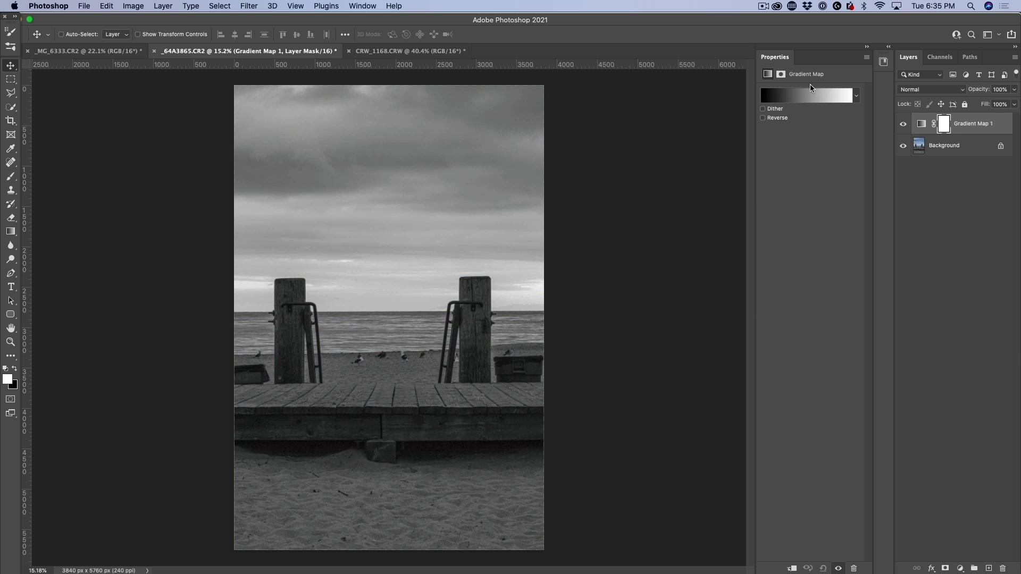
pyautogui.moveTo(808, 102)
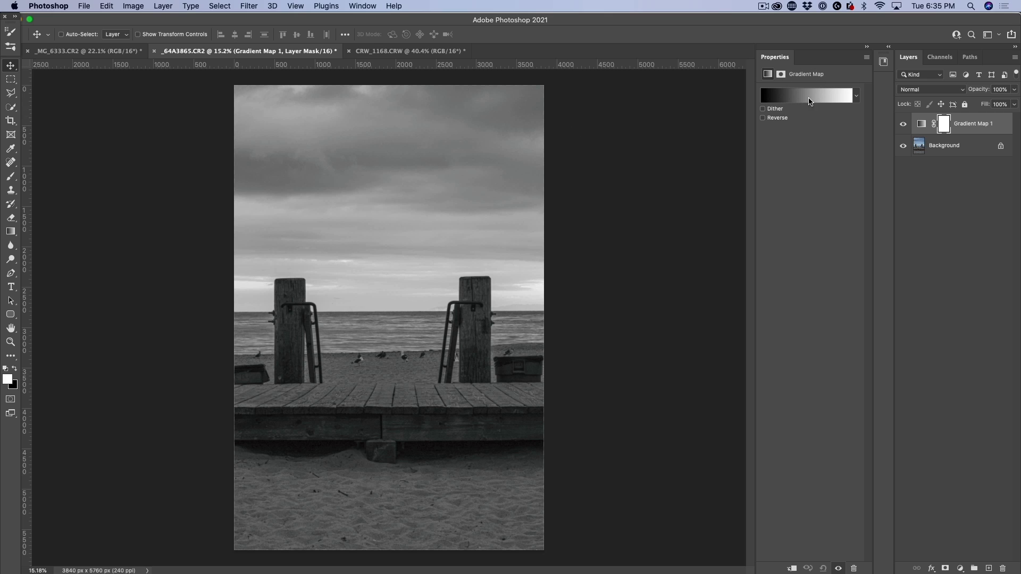
pyautogui.moveTo(856, 99)
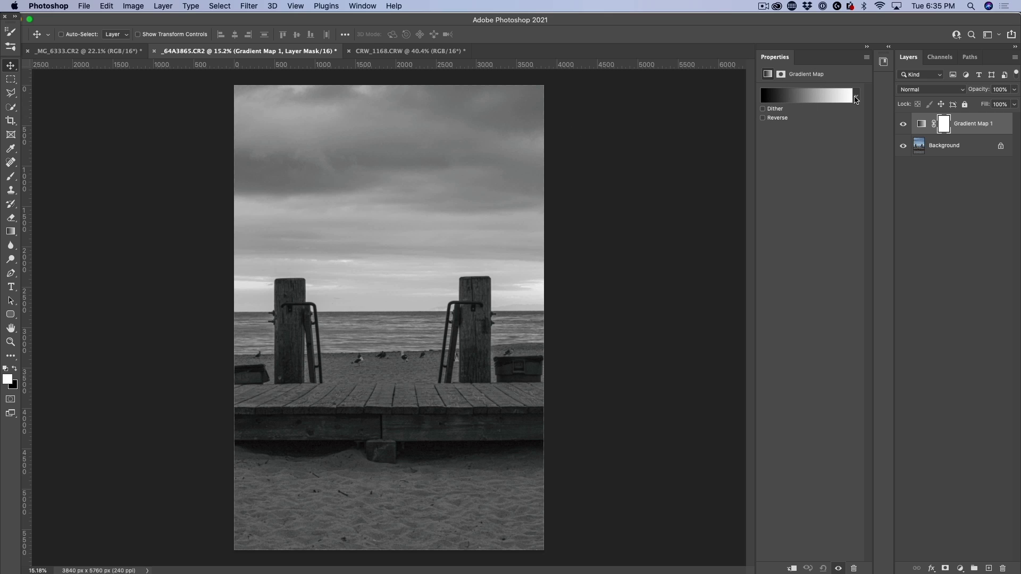
pyautogui.click(931, 89)
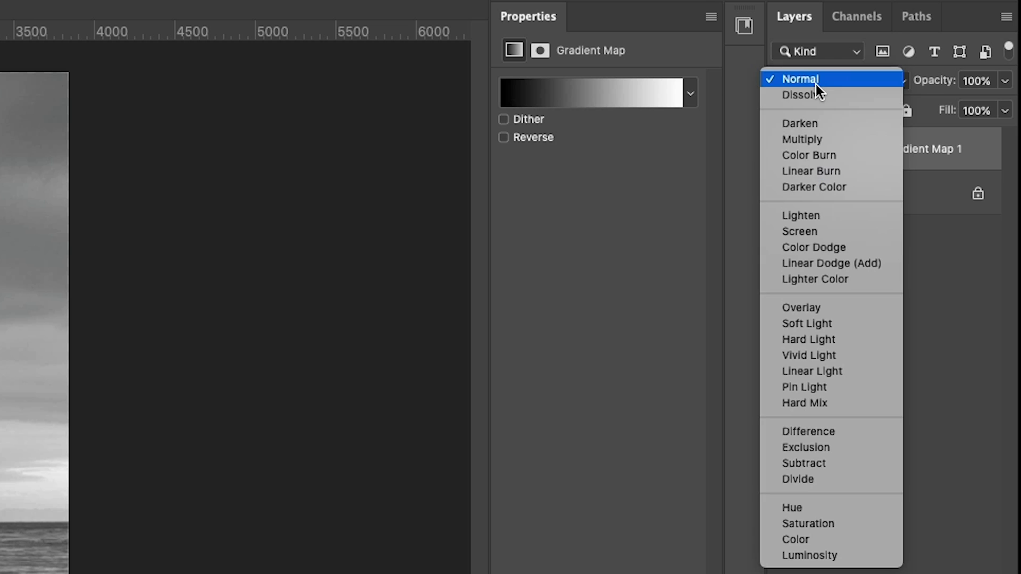
pyautogui.moveTo(802, 540)
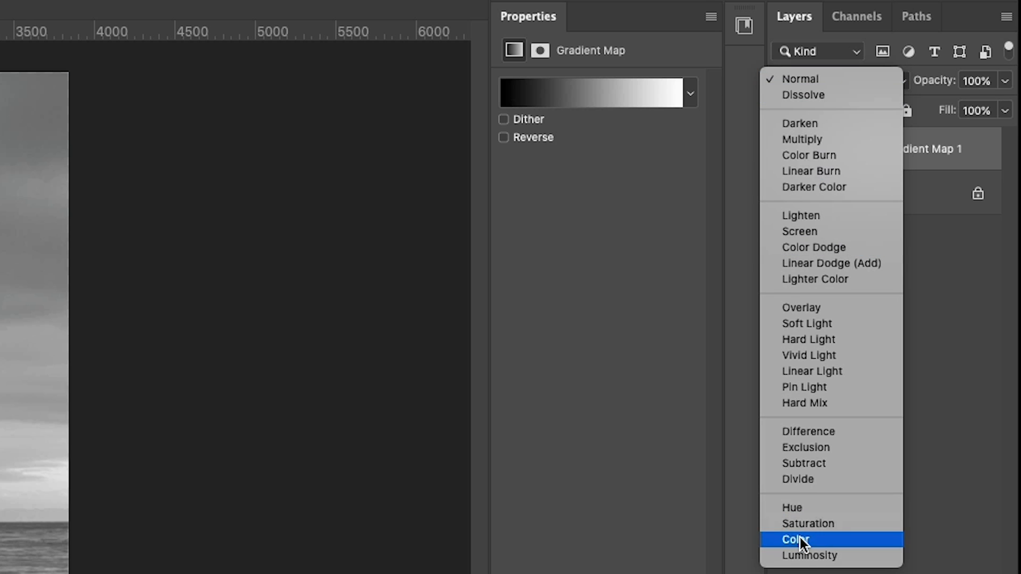
pyautogui.click(794, 539)
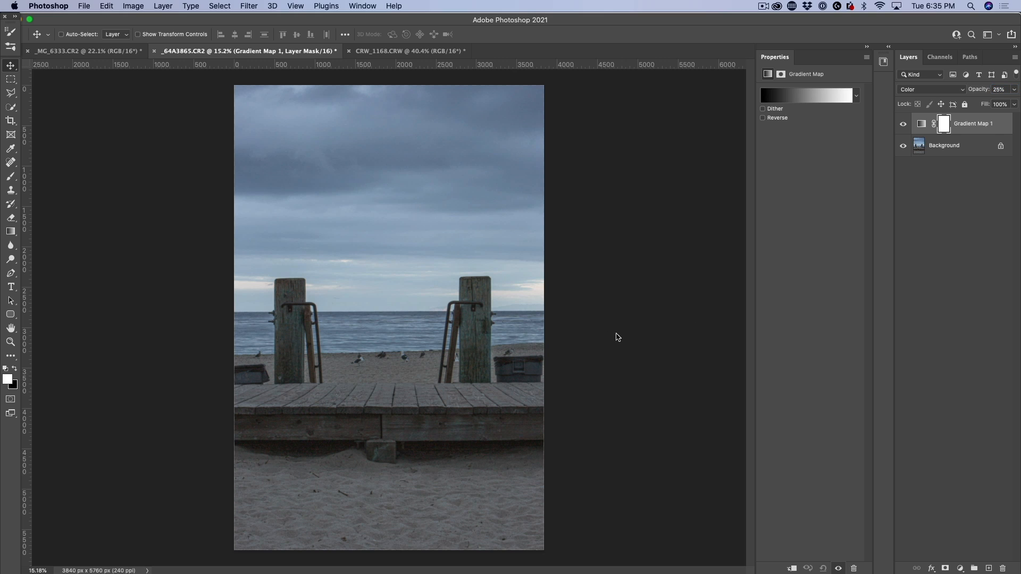
pyautogui.moveTo(434, 325)
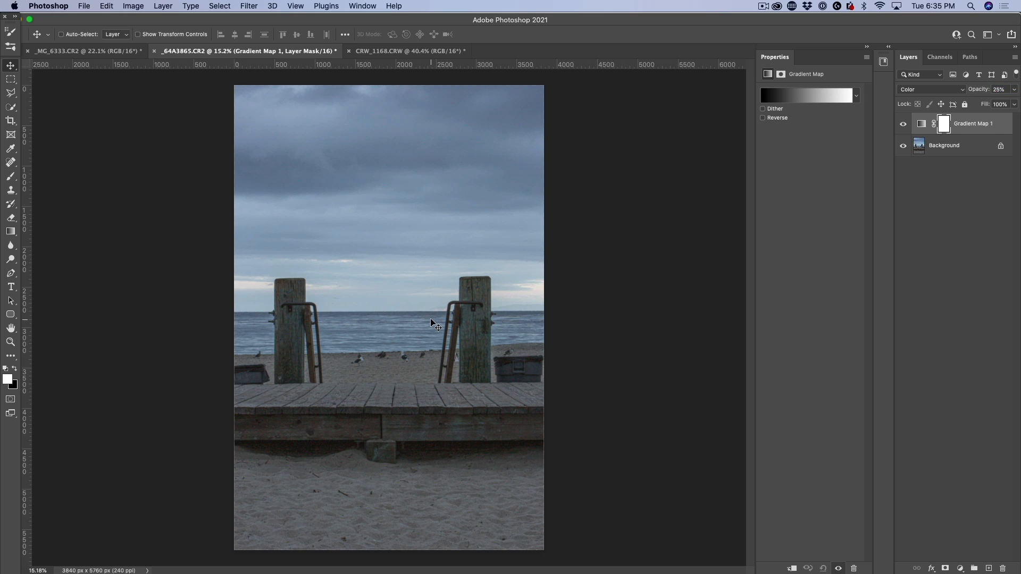
pyautogui.moveTo(956, 162)
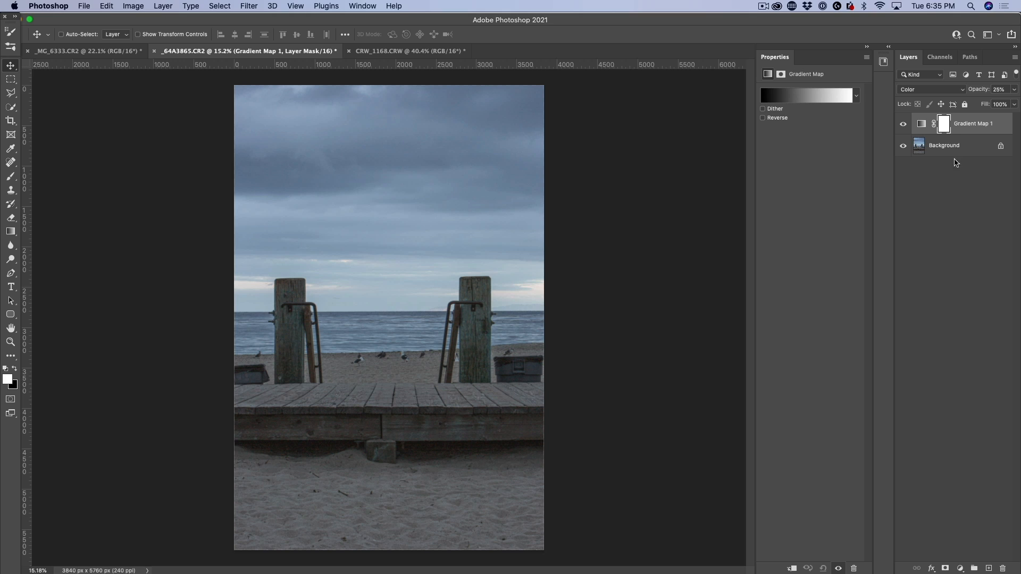
pyautogui.moveTo(948, 136)
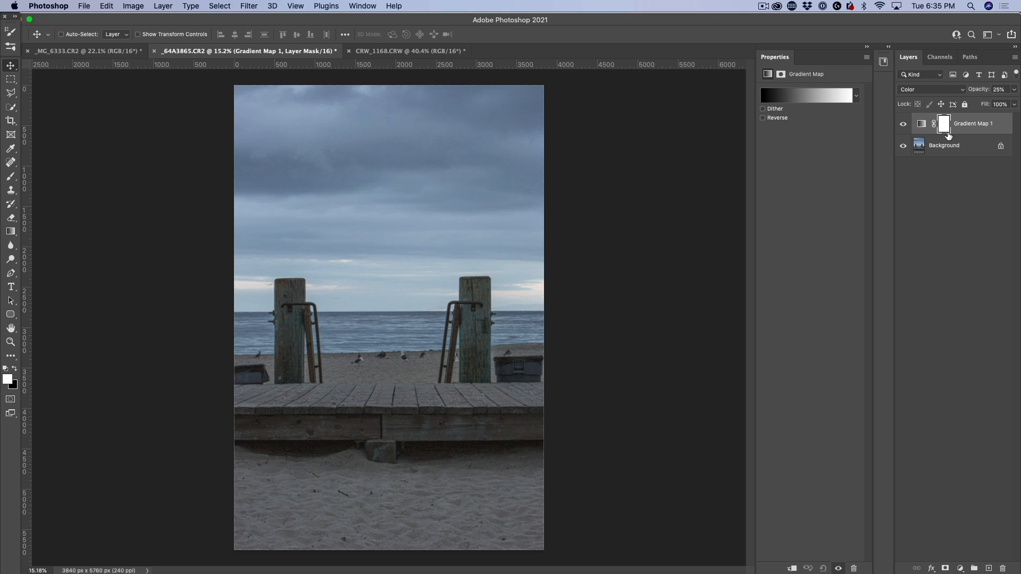
pyautogui.moveTo(927, 161)
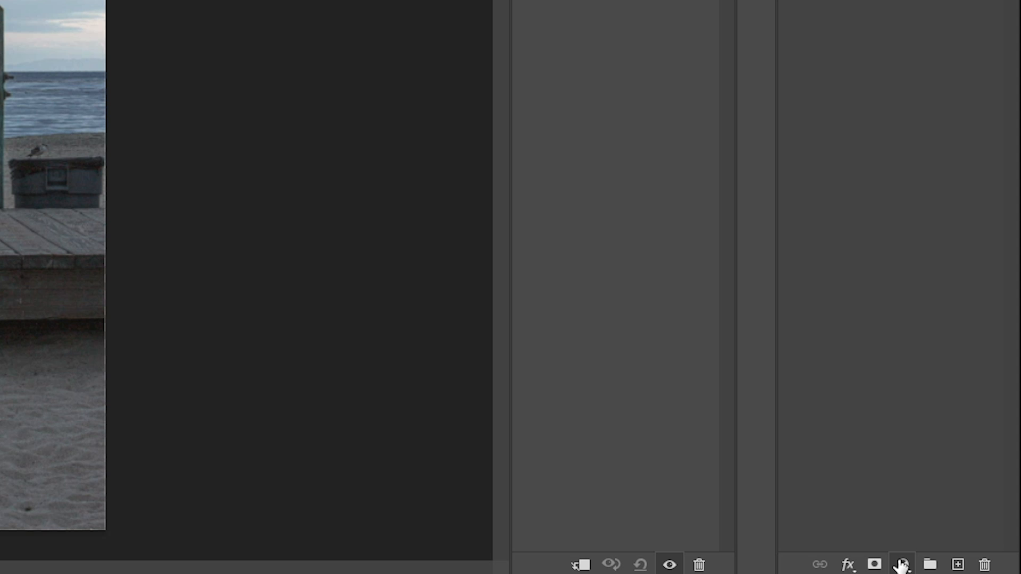
# Step: Add a second Gradient Map layer and show its Photographic Toning gradient presets
pyautogui.click(901, 563)
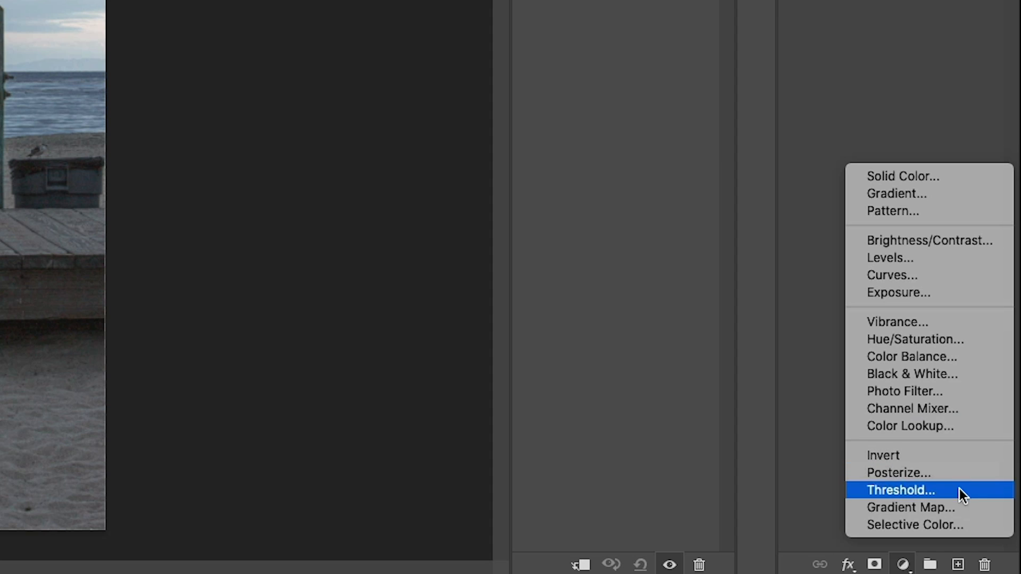
pyautogui.click(910, 507)
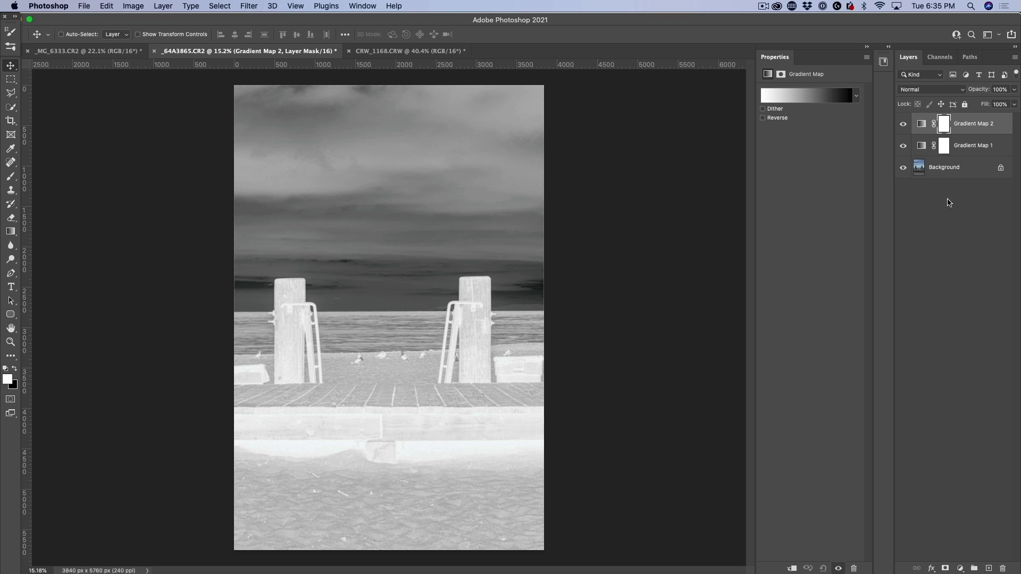
pyautogui.moveTo(856, 98)
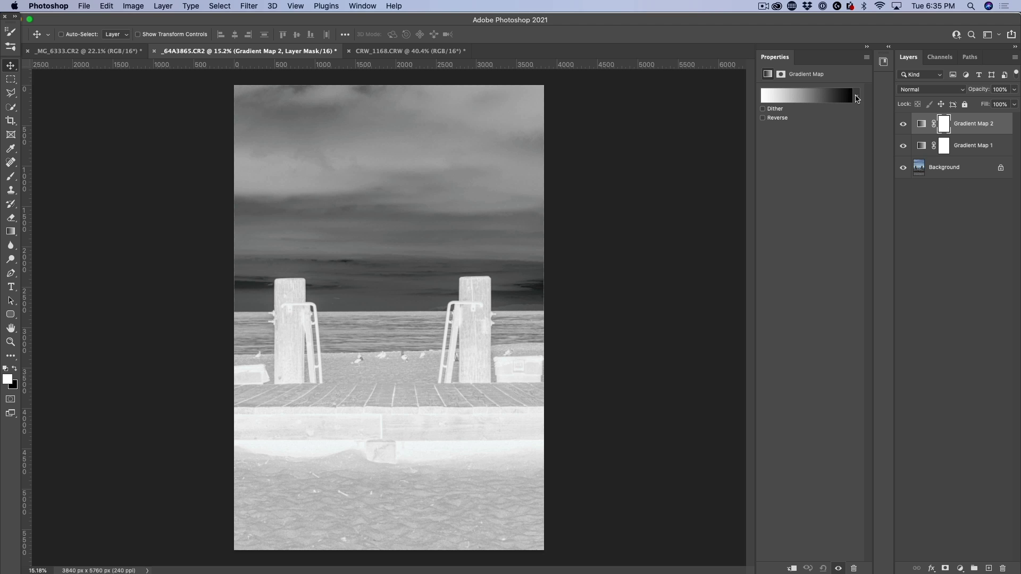
pyautogui.click(855, 96)
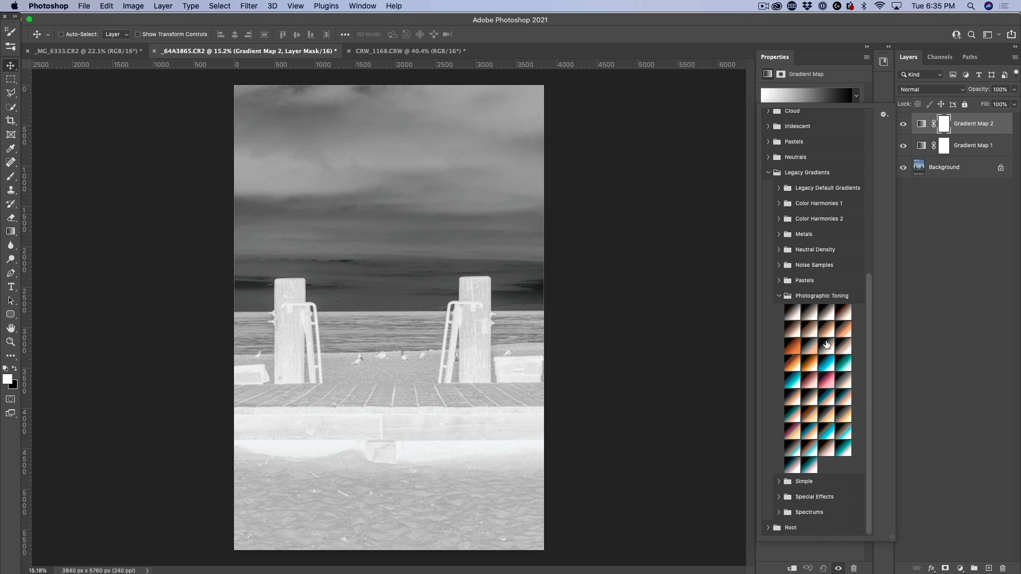
pyautogui.moveTo(820, 298)
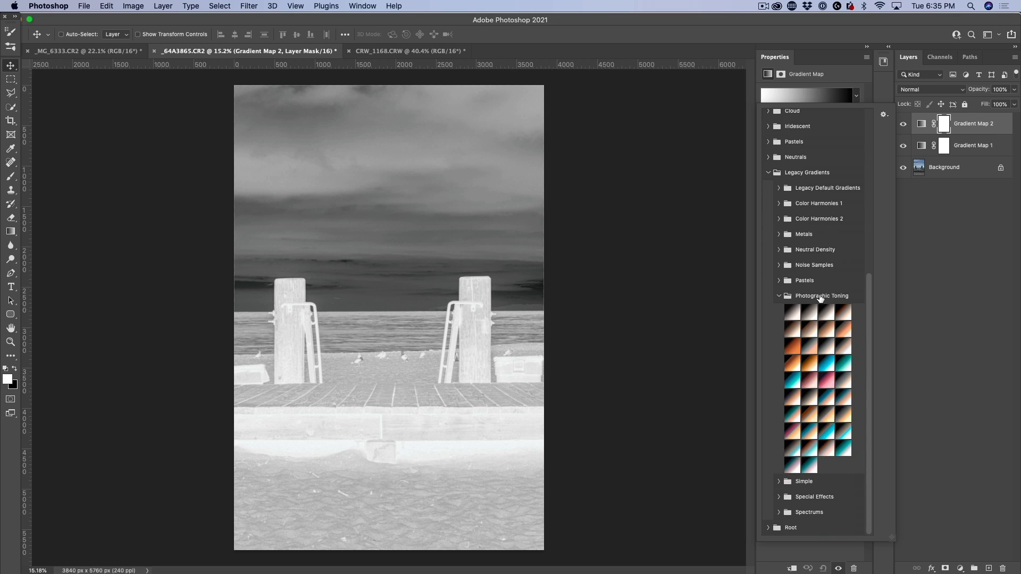
pyautogui.moveTo(758, 248)
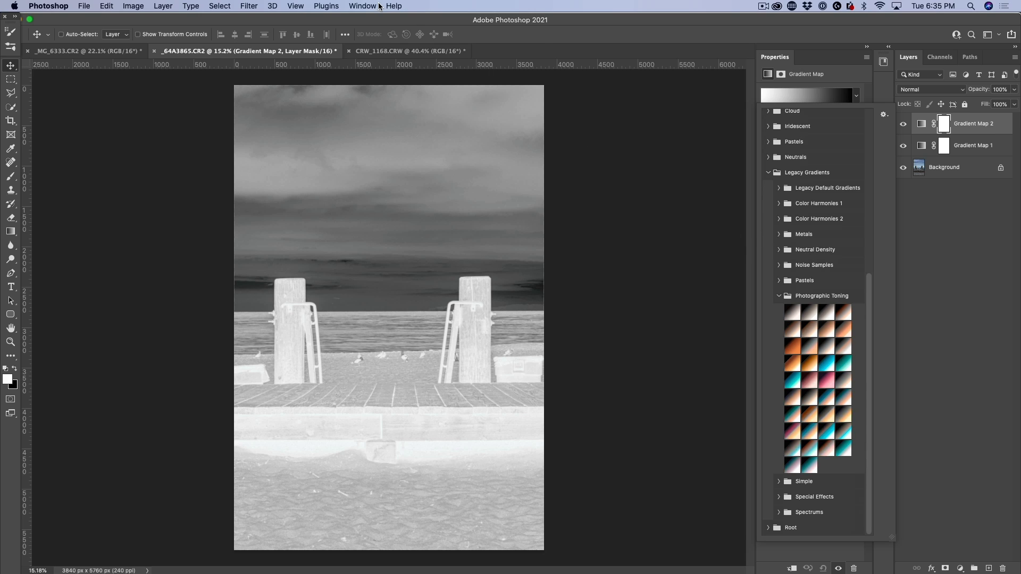
# Step: Show the Gradients panel via Window and load Legacy Gradients from its menu
pyautogui.click(362, 6)
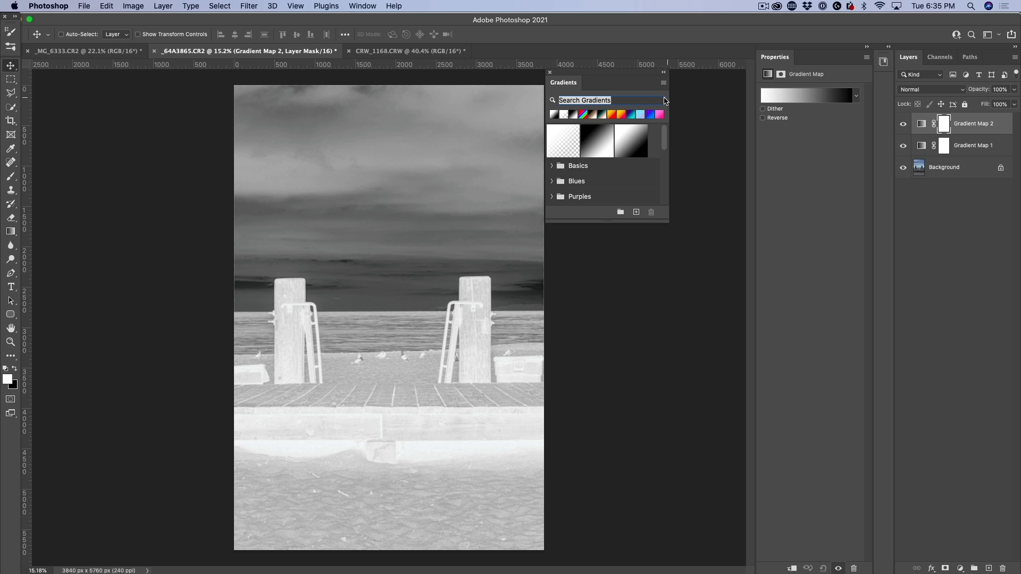
pyautogui.moveTo(656, 90)
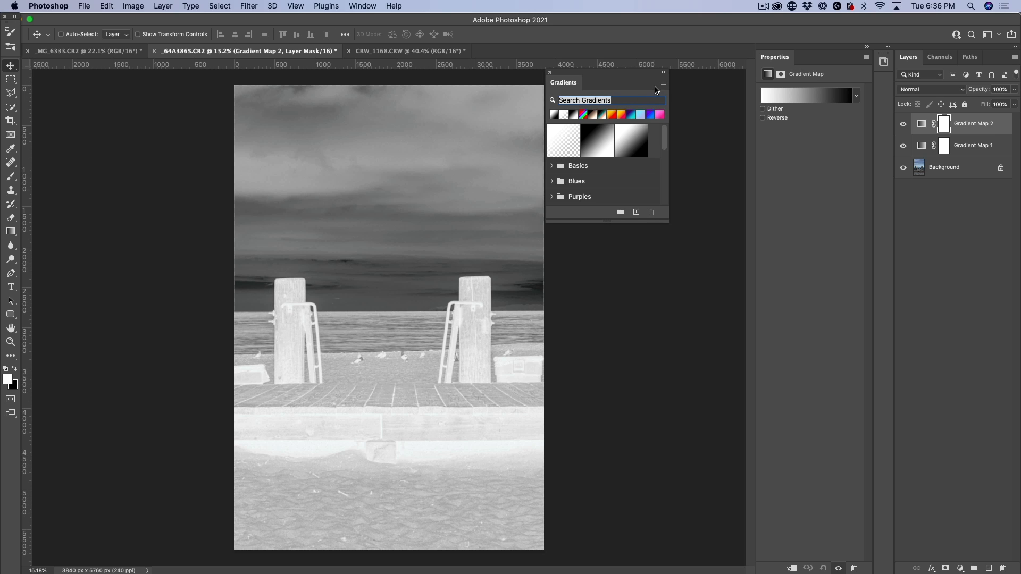
pyautogui.click(662, 82)
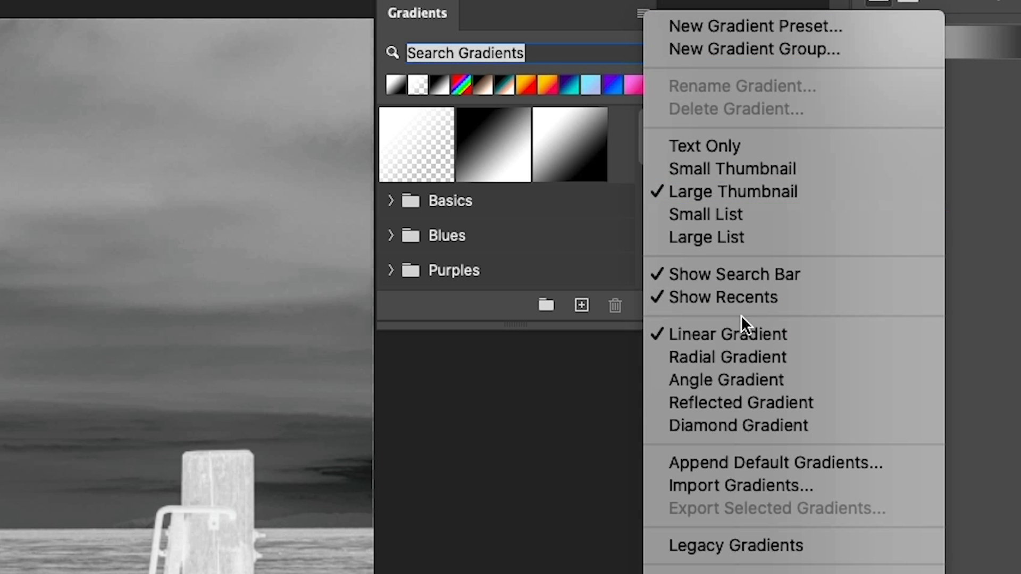
pyautogui.moveTo(735, 545)
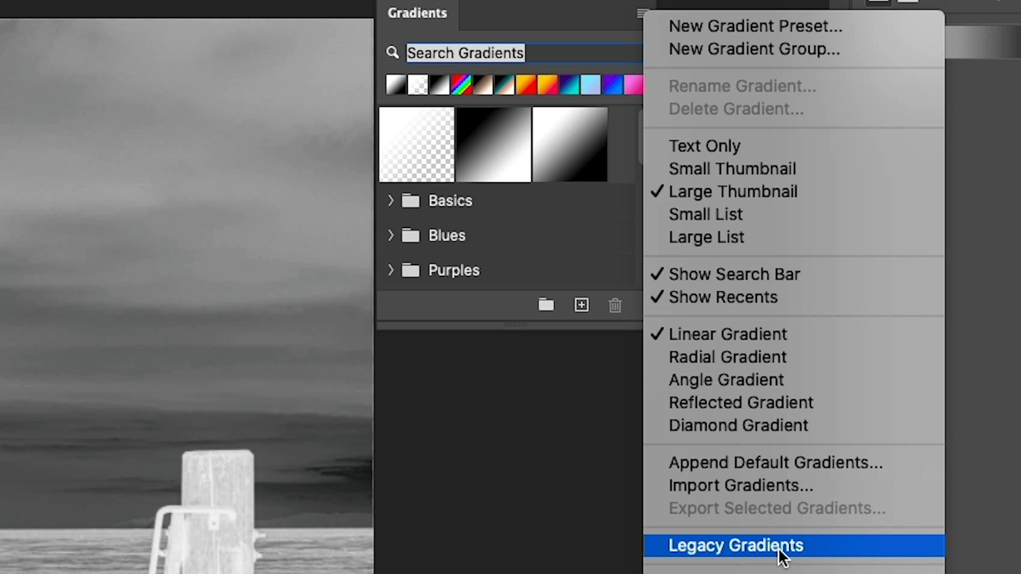
pyautogui.click(735, 545)
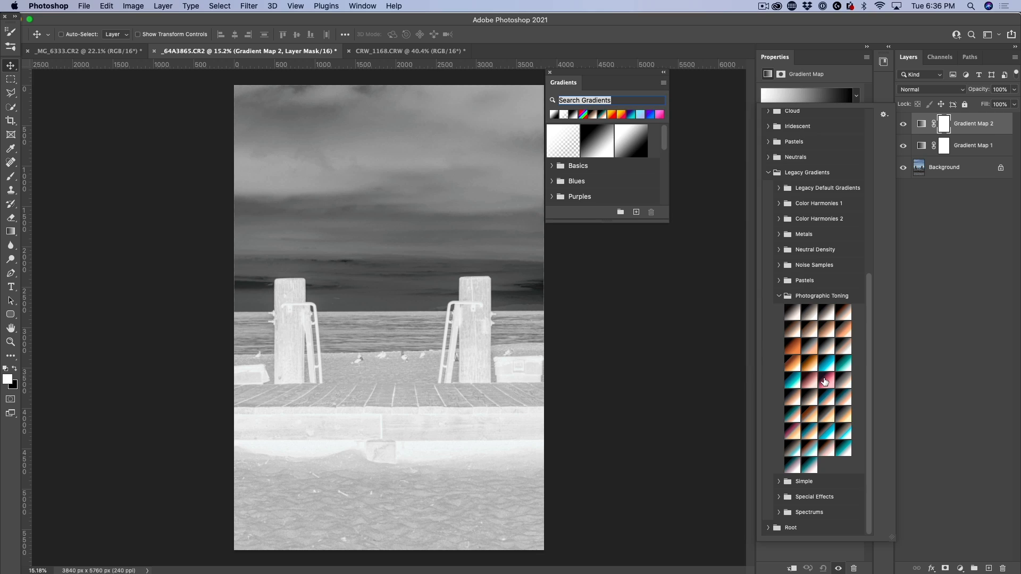
pyautogui.moveTo(823, 423)
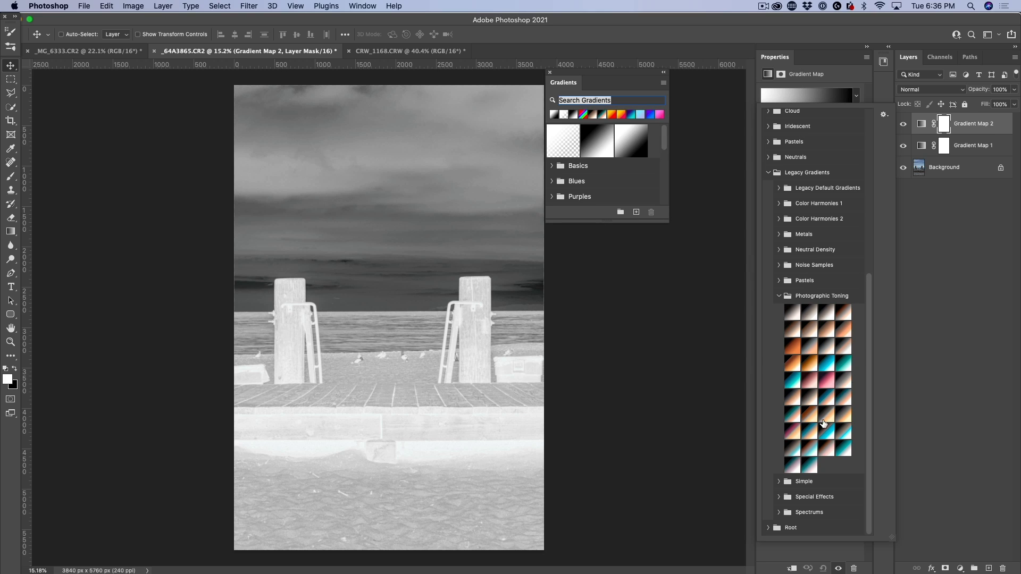
pyautogui.moveTo(779, 382)
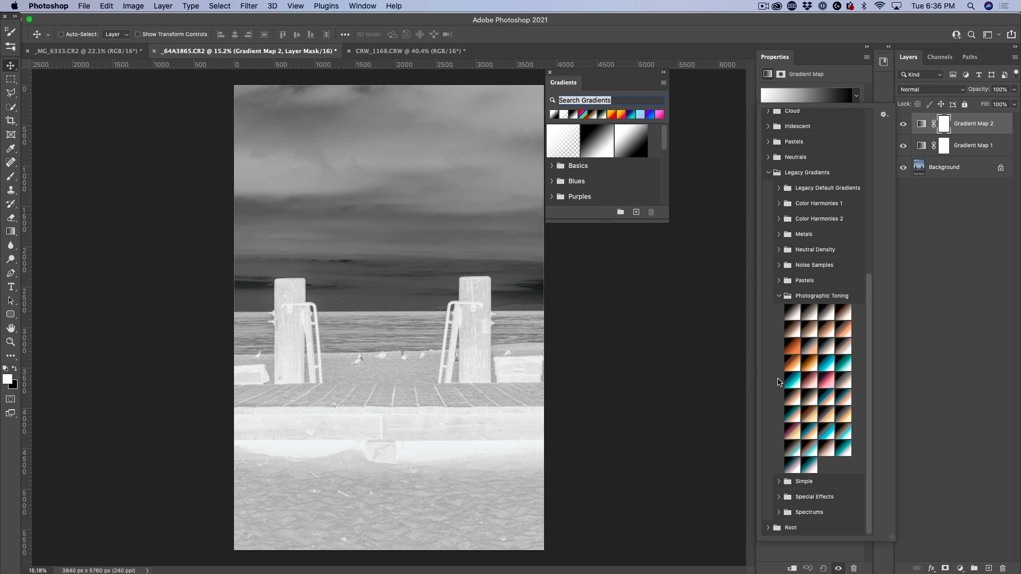
# Step: Apply the cyan Photographic Toning gradient to Gradient Map 2 in Color mode
pyautogui.click(818, 378)
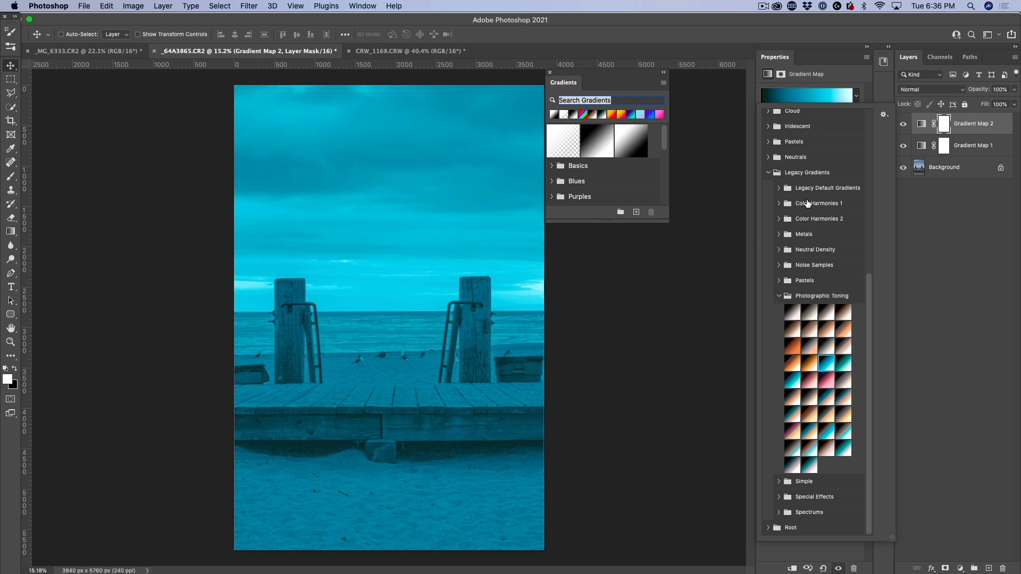
pyautogui.moveTo(870, 151)
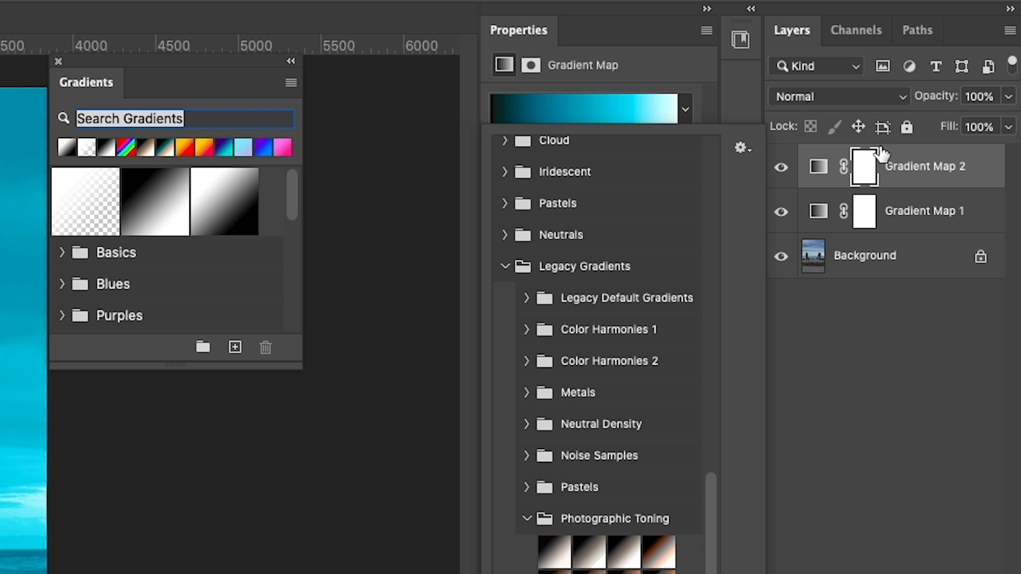
pyautogui.click(837, 96)
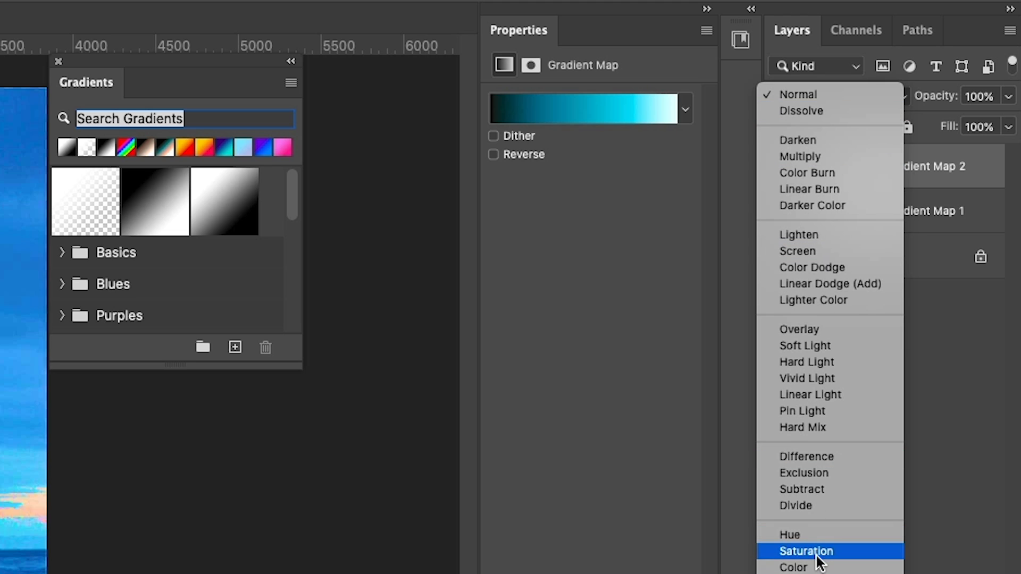
pyautogui.click(792, 567)
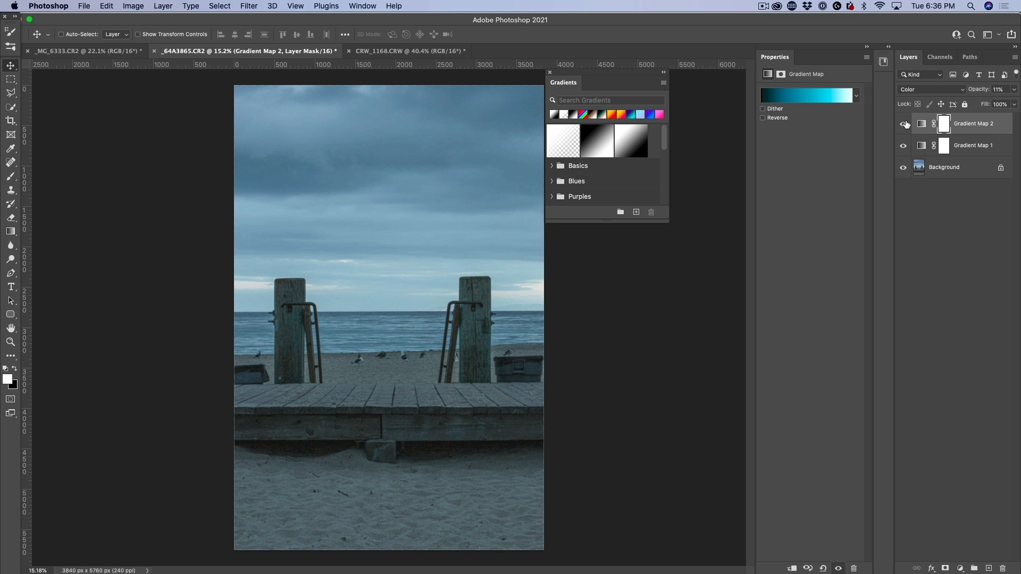
# Step: Toggle the second gradient map's visibility off and on to compare the teal tint
pyautogui.click(902, 124)
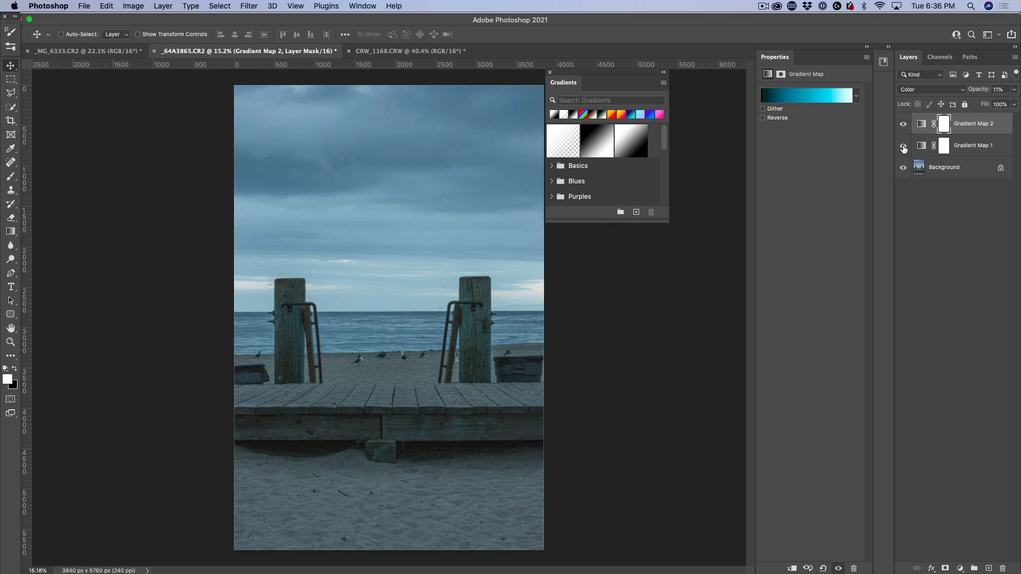
pyautogui.click(903, 124)
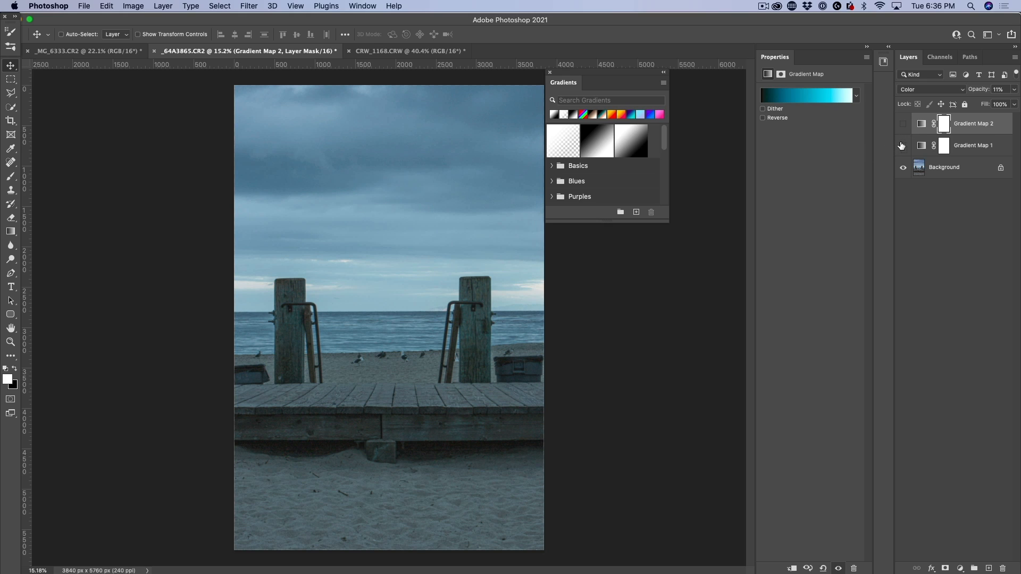
pyautogui.click(902, 124)
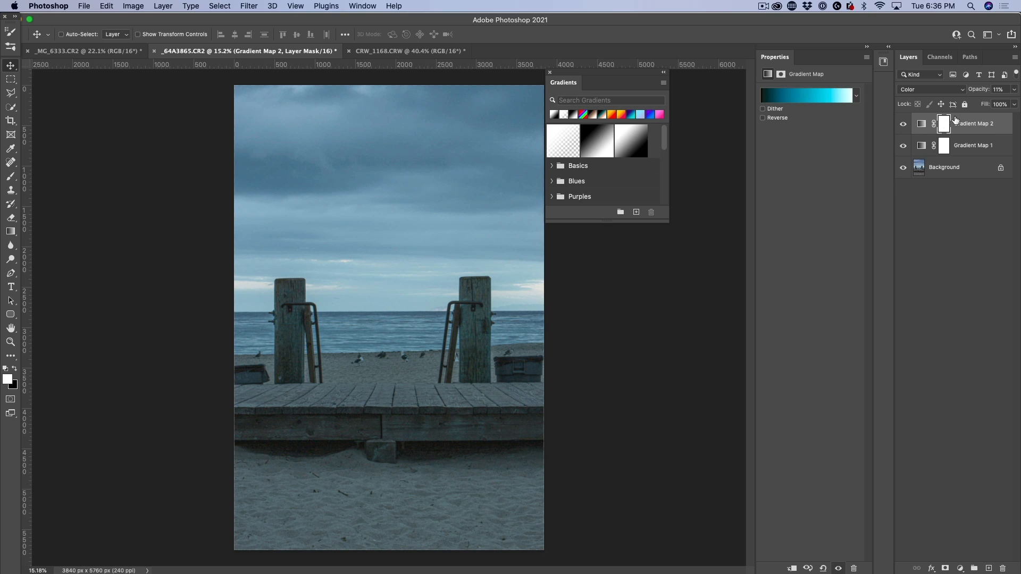
# Step: Add a Curves adjustment layer on top of the gradient maps
pyautogui.click(959, 567)
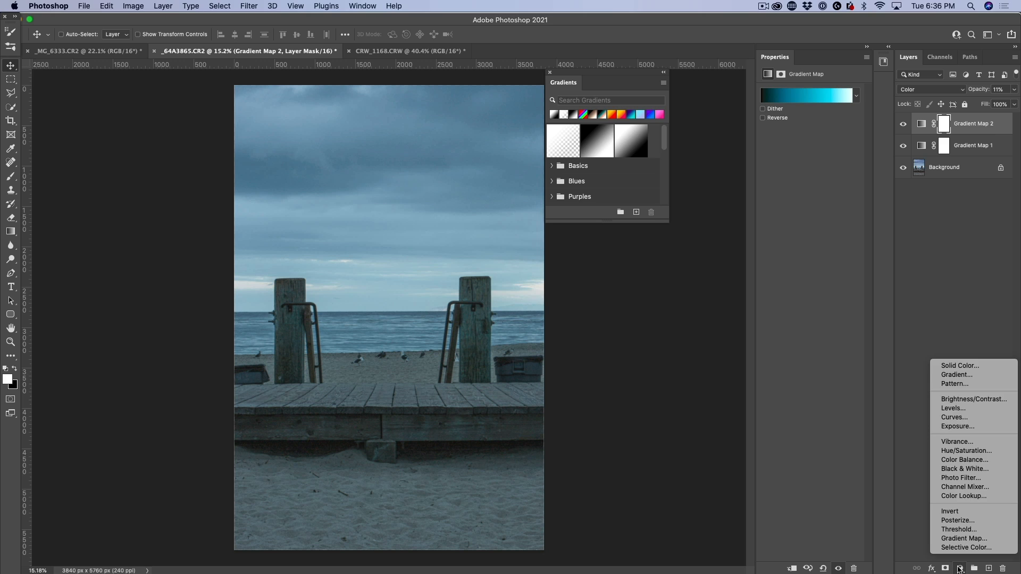
pyautogui.moveTo(979, 362)
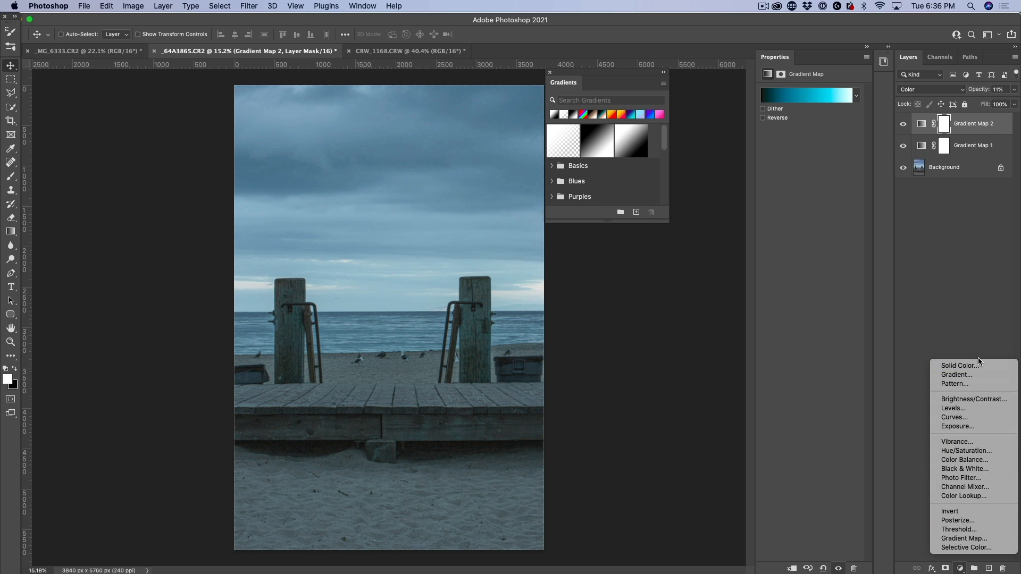
pyautogui.moveTo(958, 365)
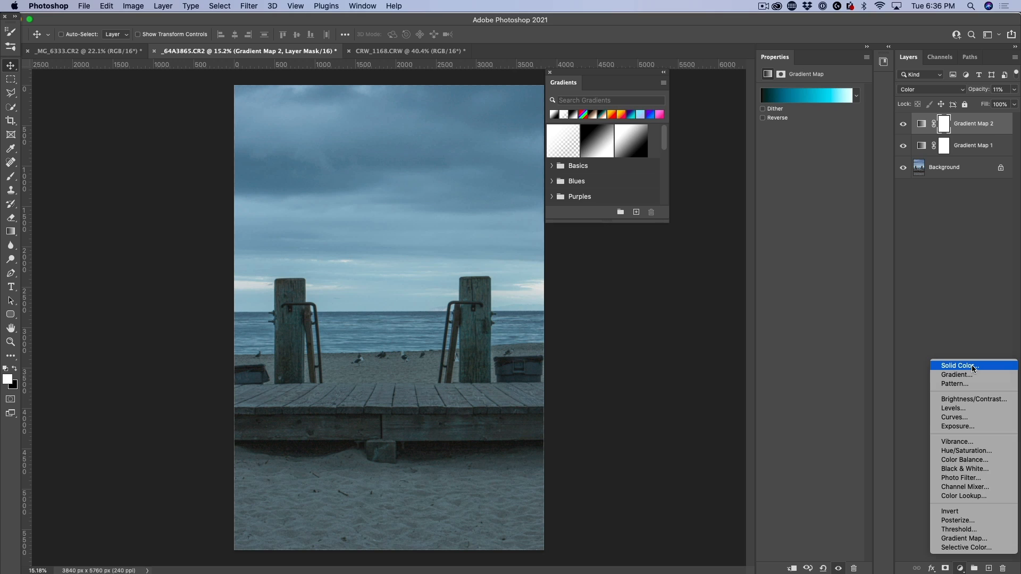
pyautogui.moveTo(955, 384)
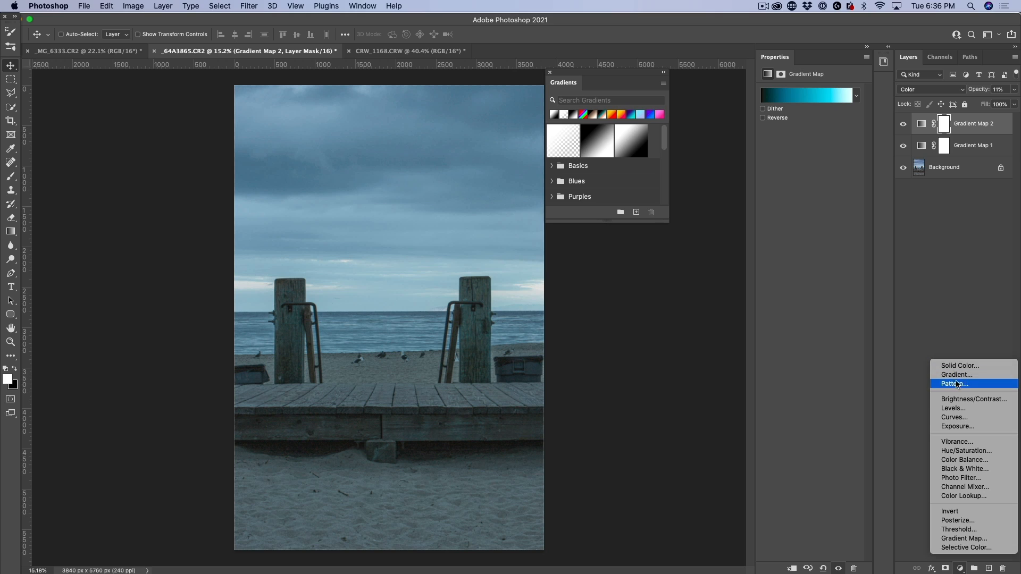
pyautogui.moveTo(953, 417)
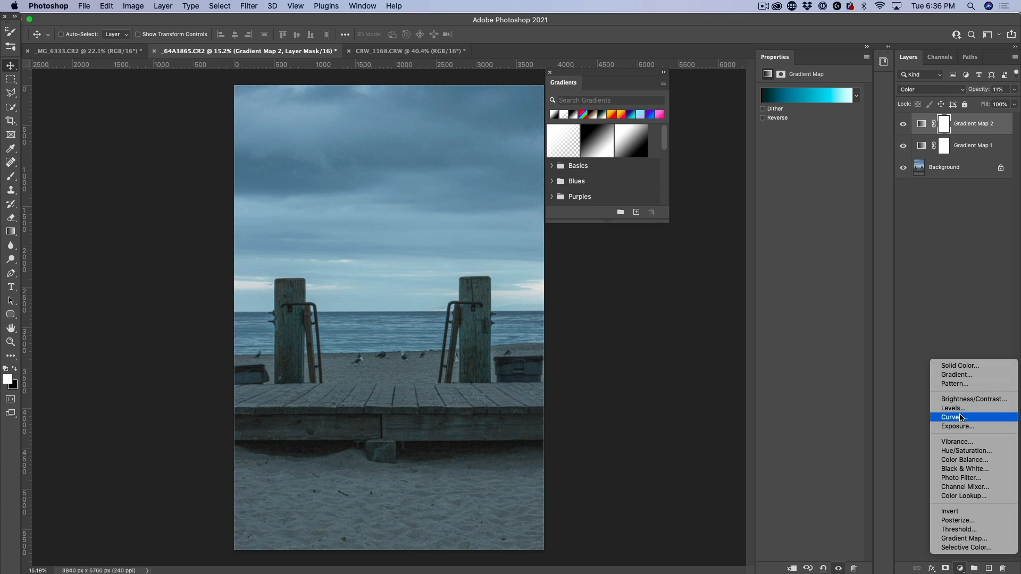
pyautogui.click(954, 417)
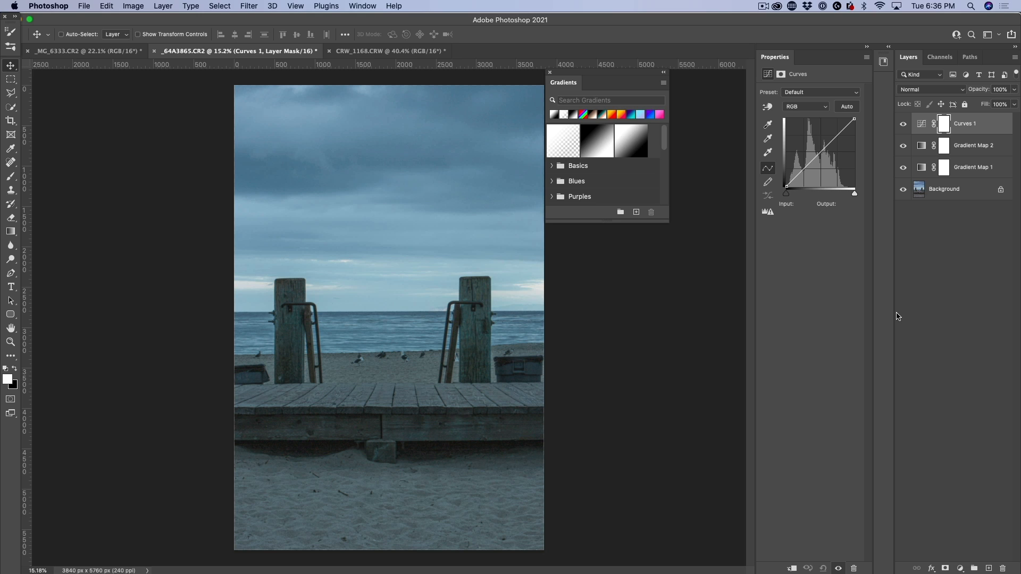
pyautogui.moveTo(755, 140)
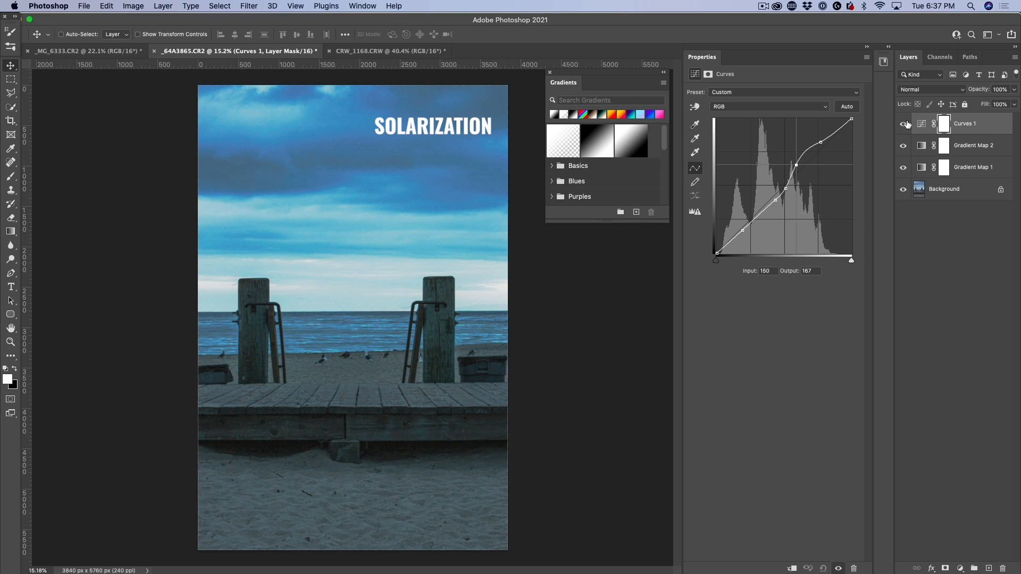
# Step: Switch the Curves 1 layer's blend mode from Normal to Luminosity
pyautogui.click(903, 124)
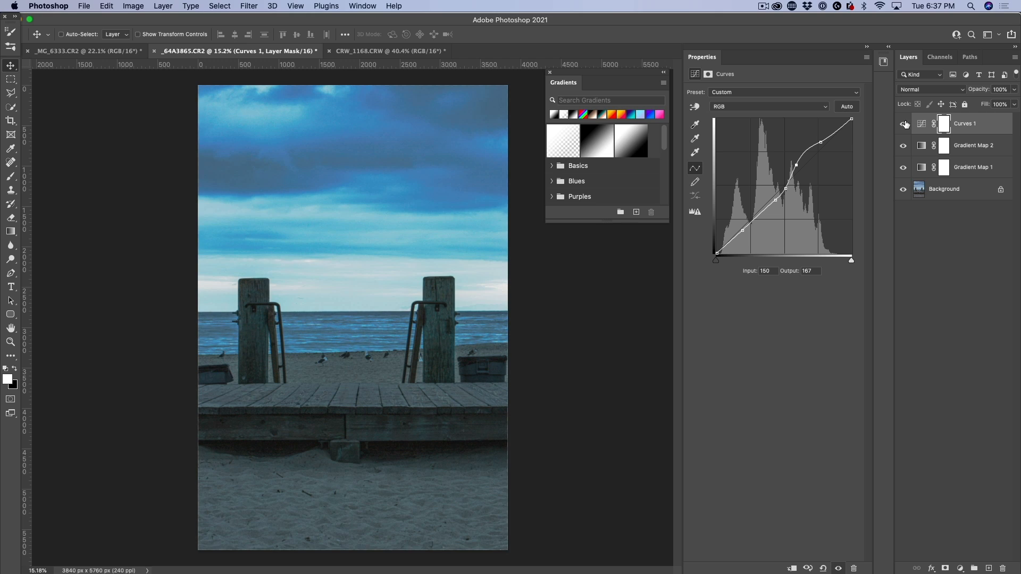
pyautogui.click(930, 89)
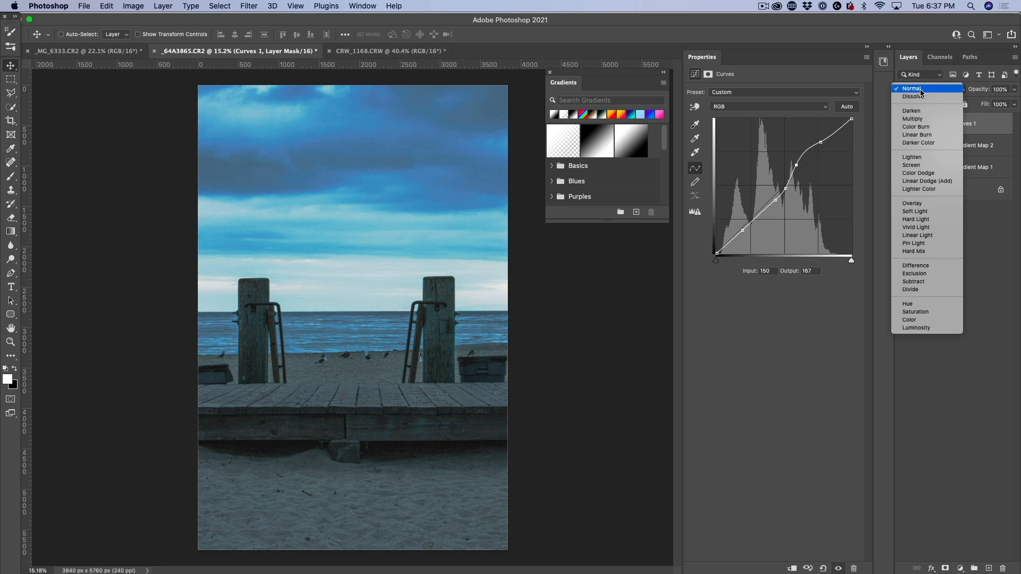
pyautogui.moveTo(918, 189)
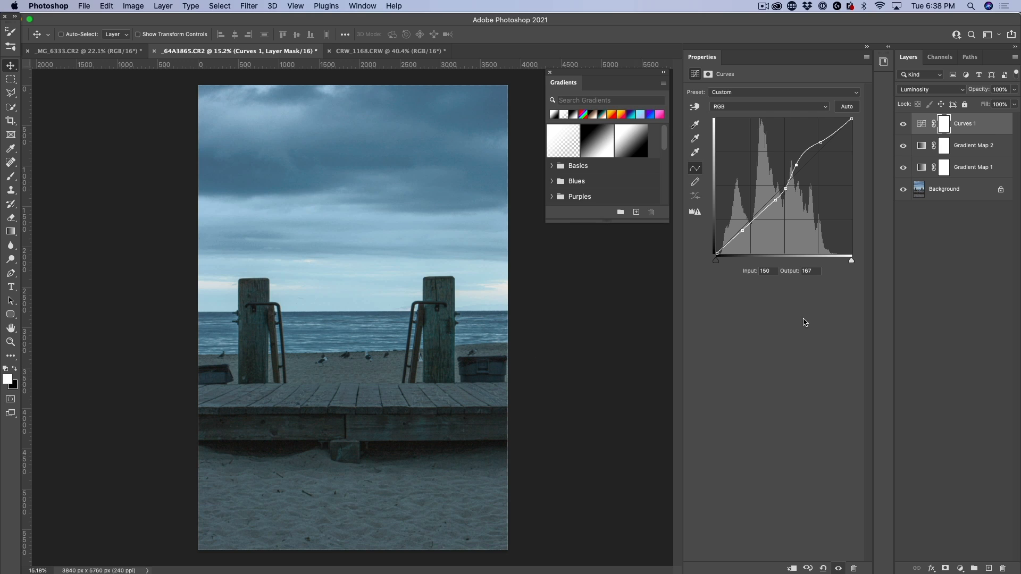
pyautogui.click(903, 124)
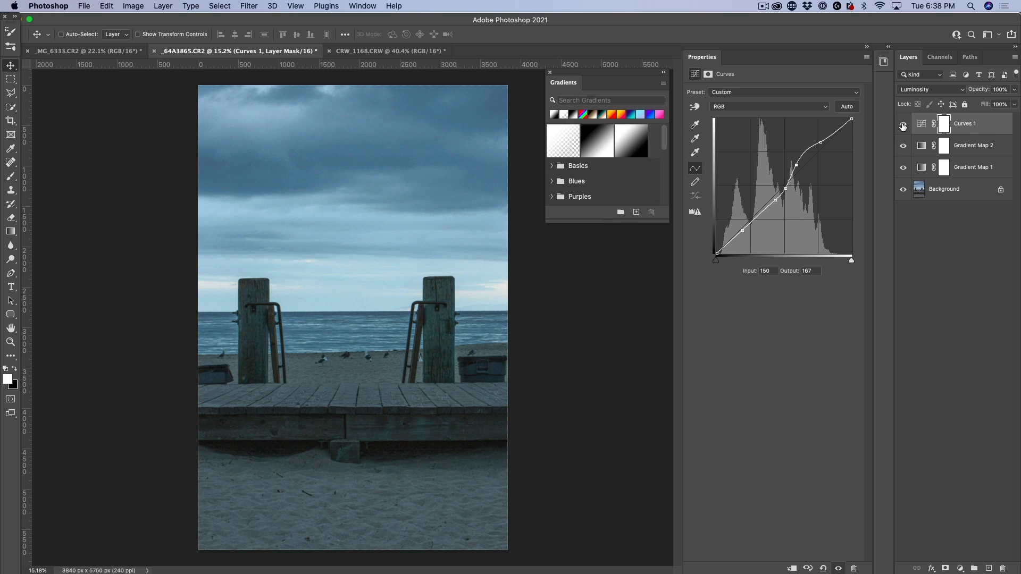
pyautogui.moveTo(902, 127)
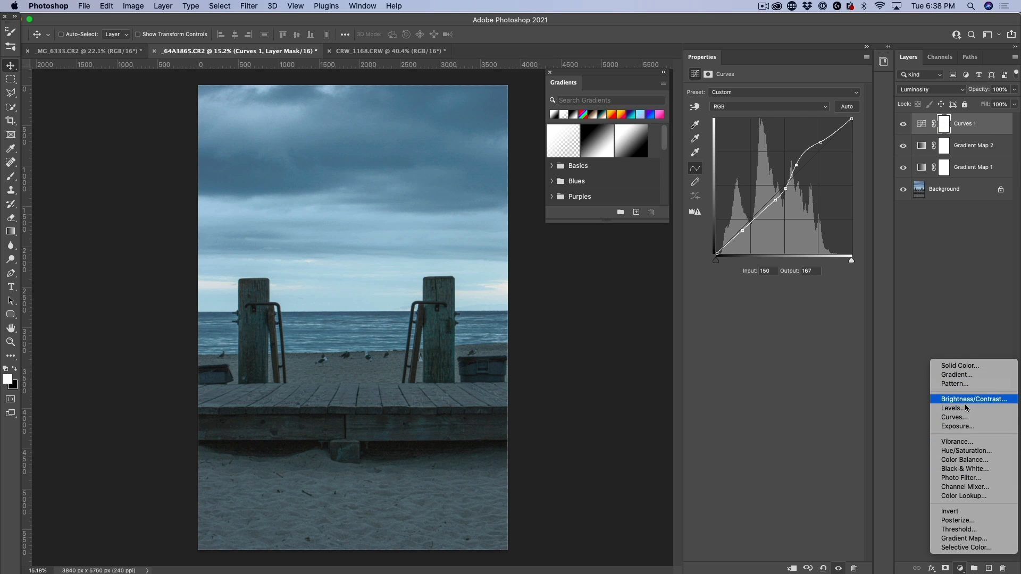
# Step: Add a Levels layer with output black at 5 and re-show layers to compare
pyautogui.click(952, 409)
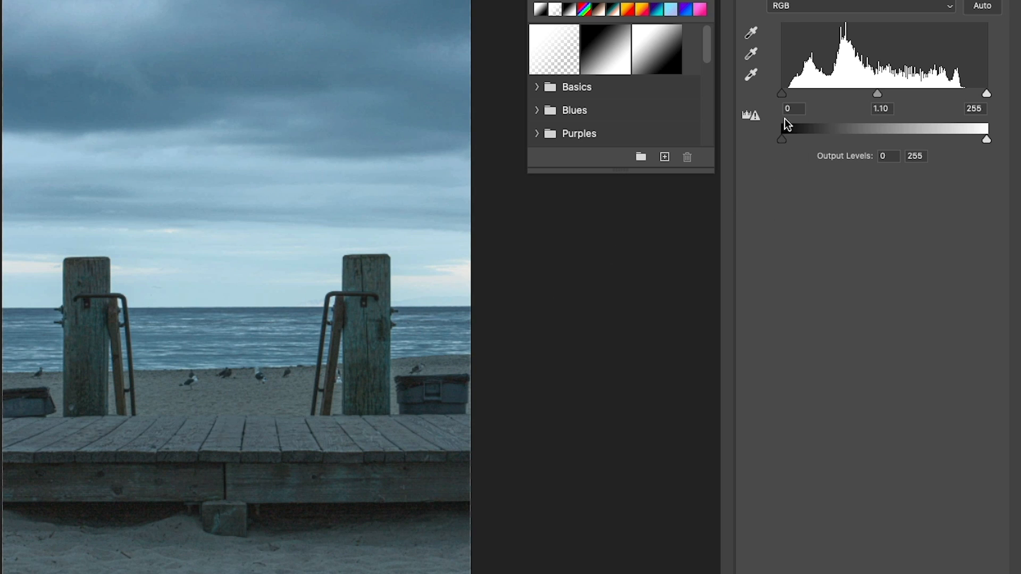
pyautogui.moveTo(939, 93)
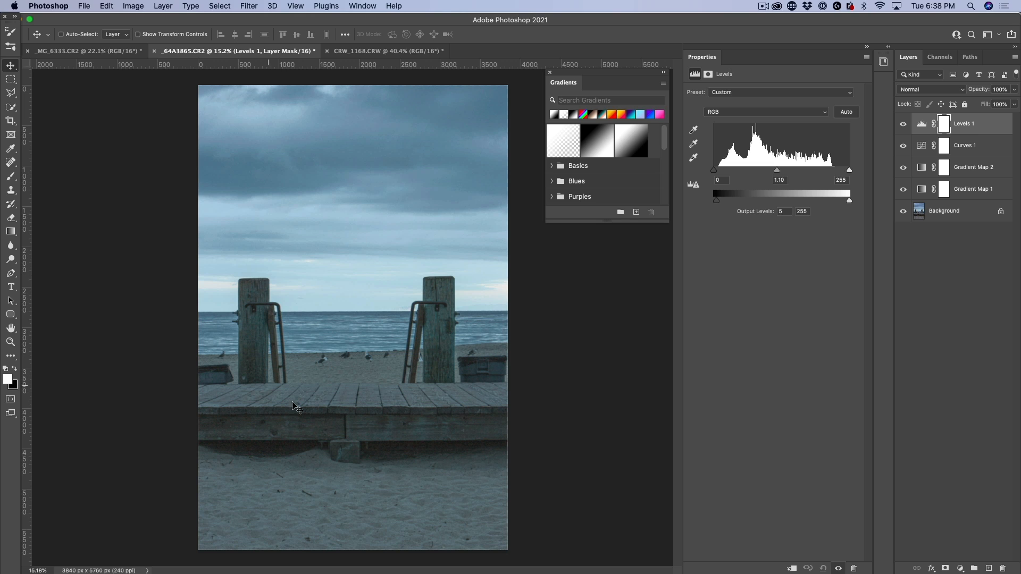
pyautogui.moveTo(615, 307)
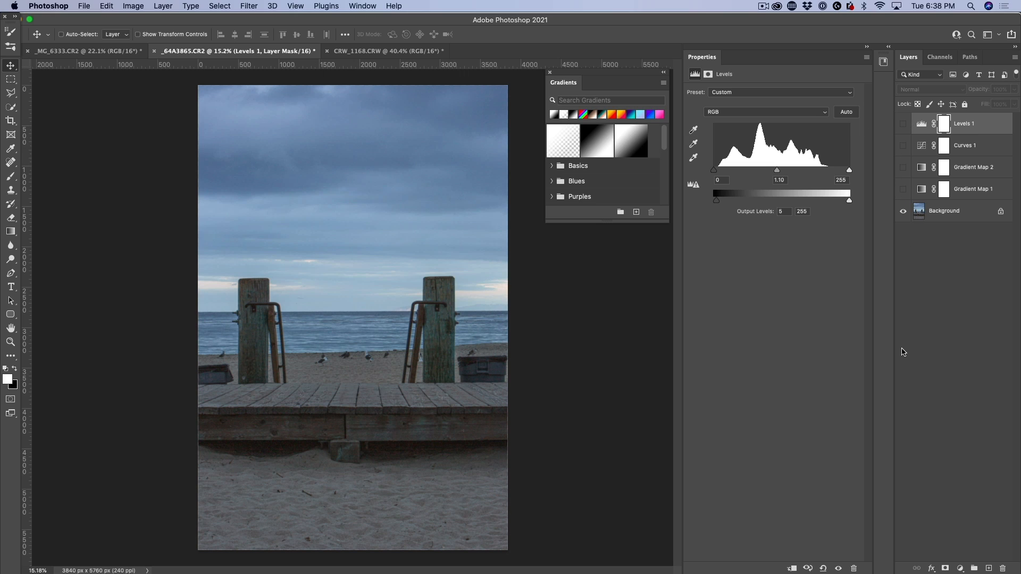
pyautogui.click(904, 135)
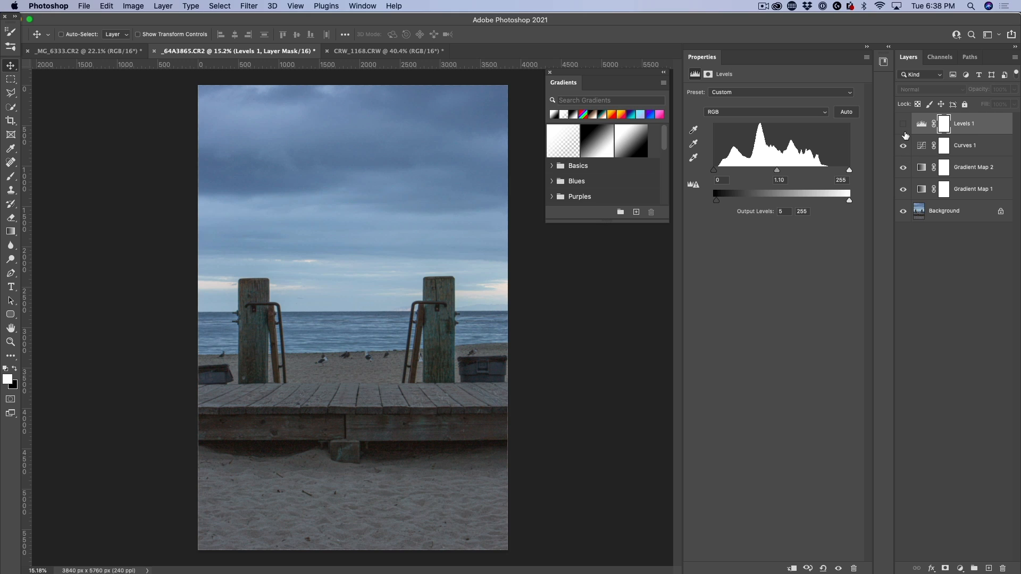
pyautogui.click(903, 124)
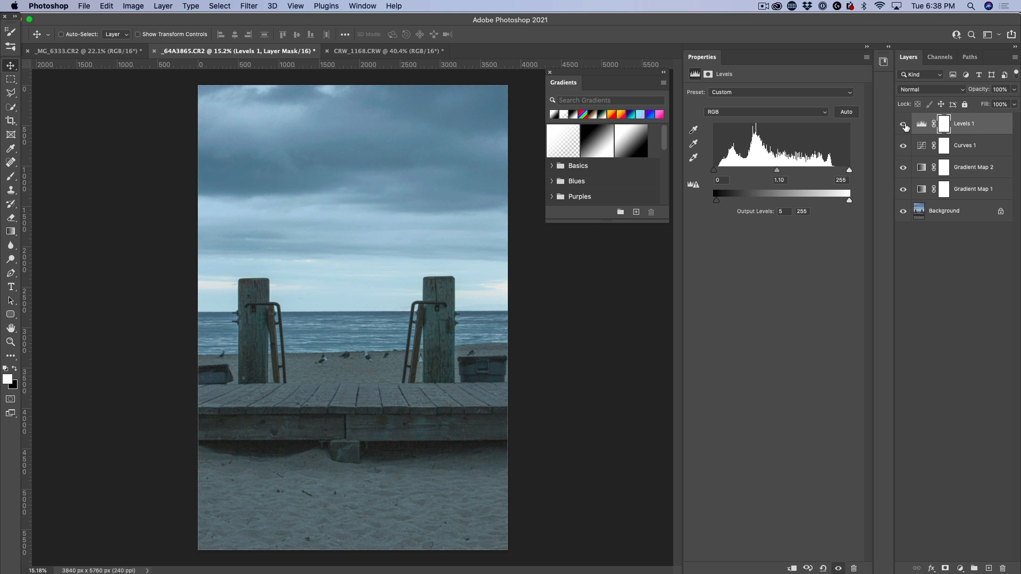
pyautogui.moveTo(903, 127)
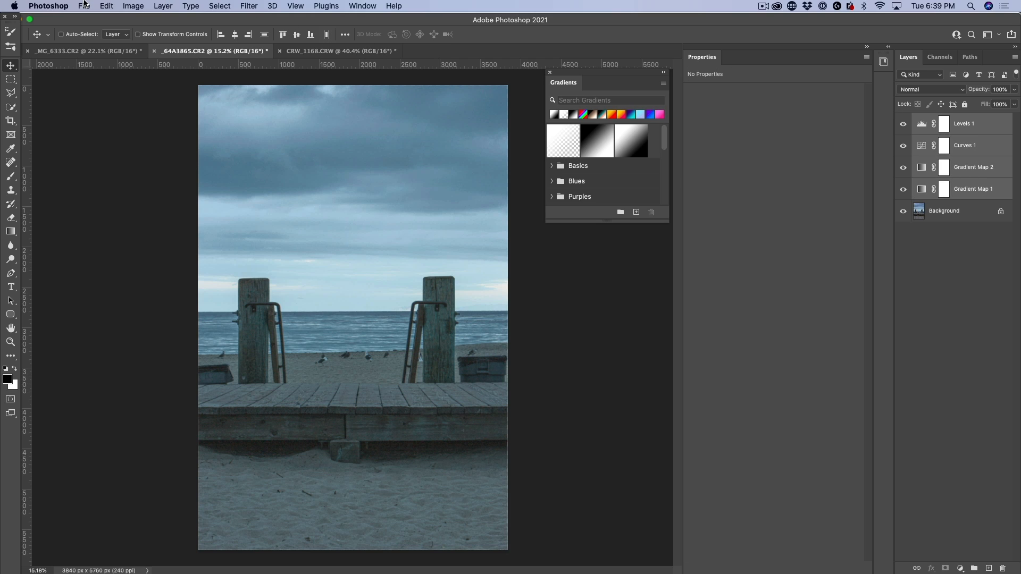
# Step: Open Export Color Lookup Tables and untick CSP, ICC Profile and CUBE, keeping 3DL
pyautogui.click(84, 6)
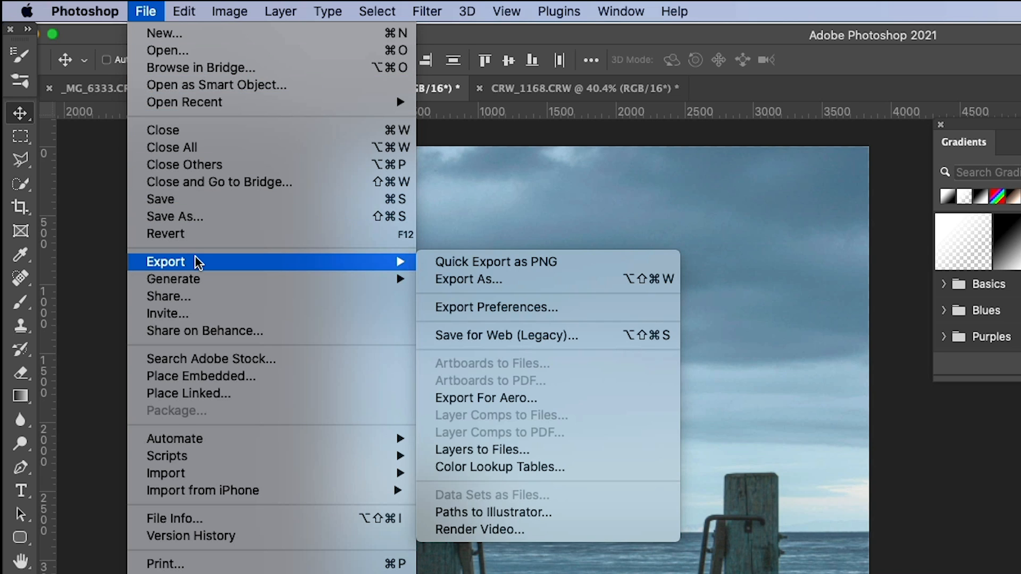
pyautogui.moveTo(390, 259)
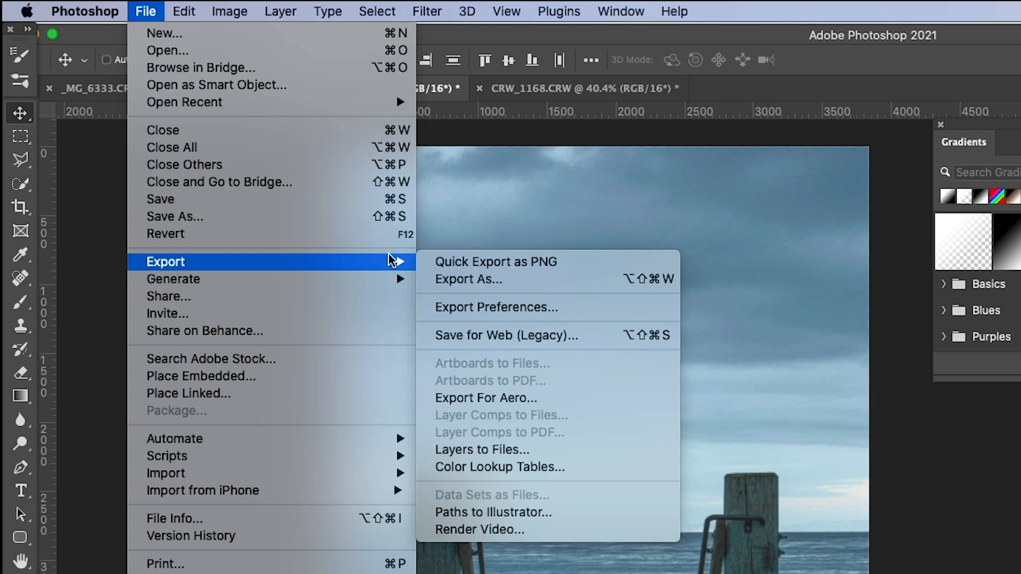
pyautogui.moveTo(527, 449)
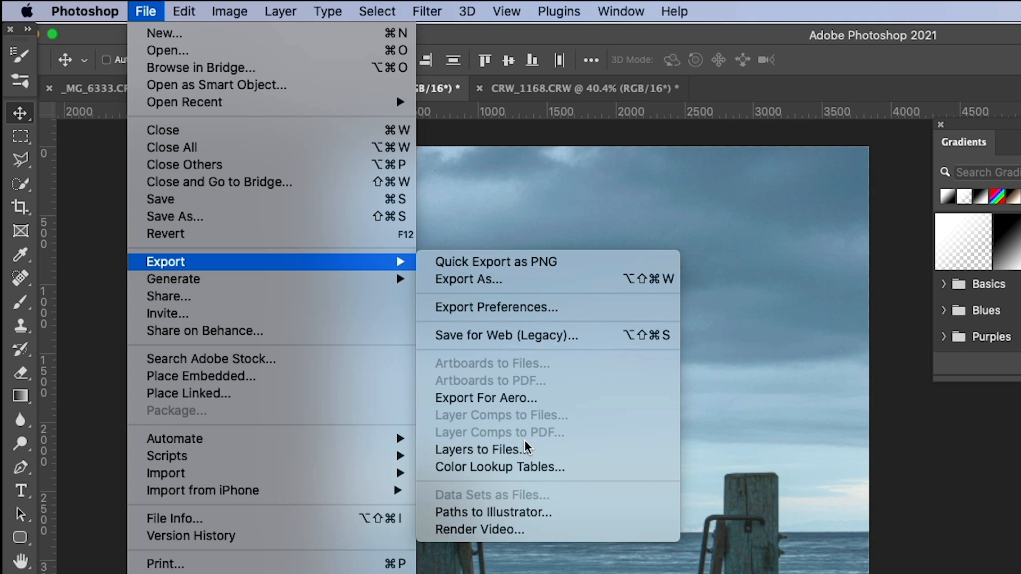
pyautogui.moveTo(498, 467)
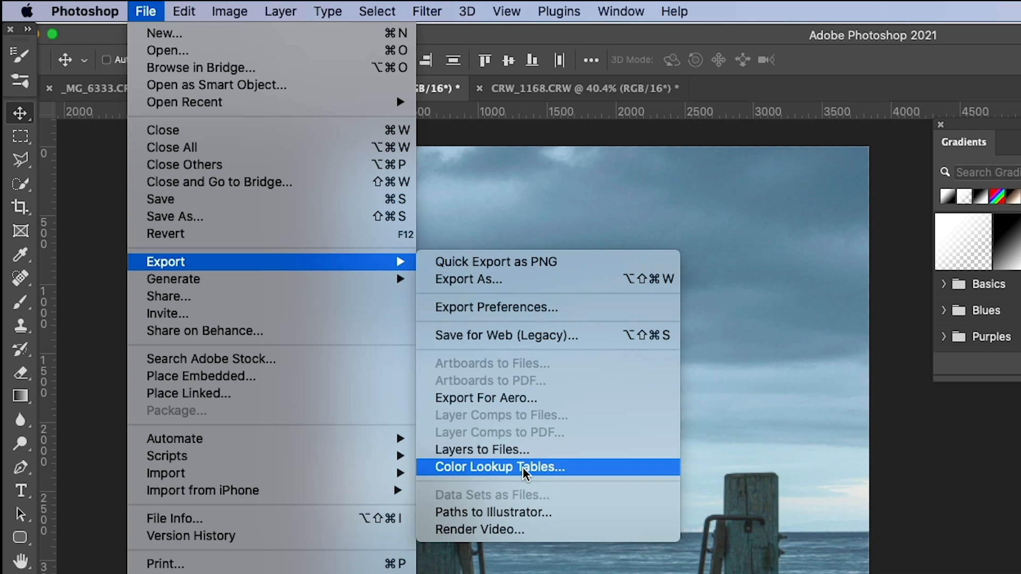
pyautogui.click(499, 466)
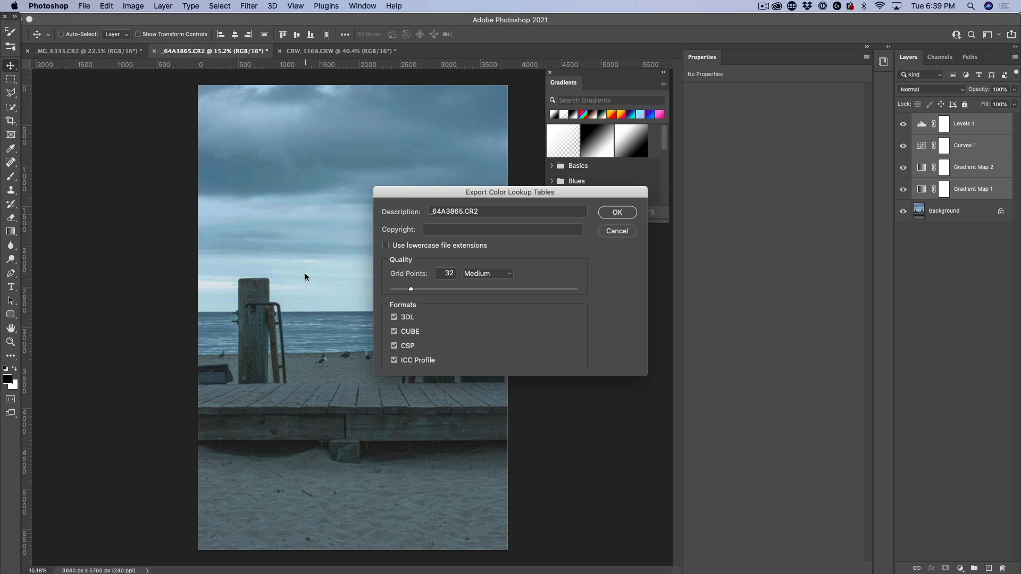
pyautogui.moveTo(331, 257)
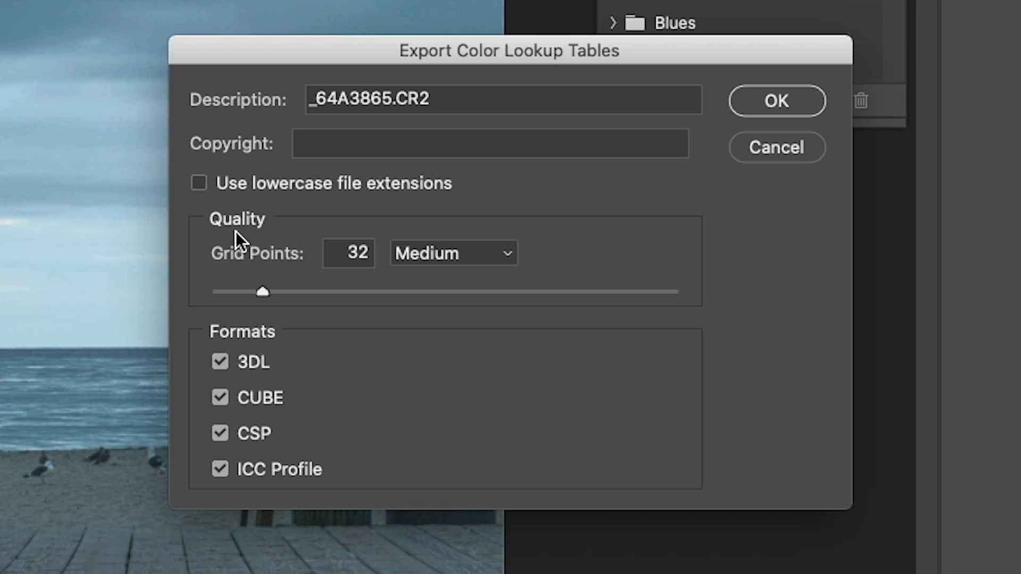
pyautogui.click(220, 434)
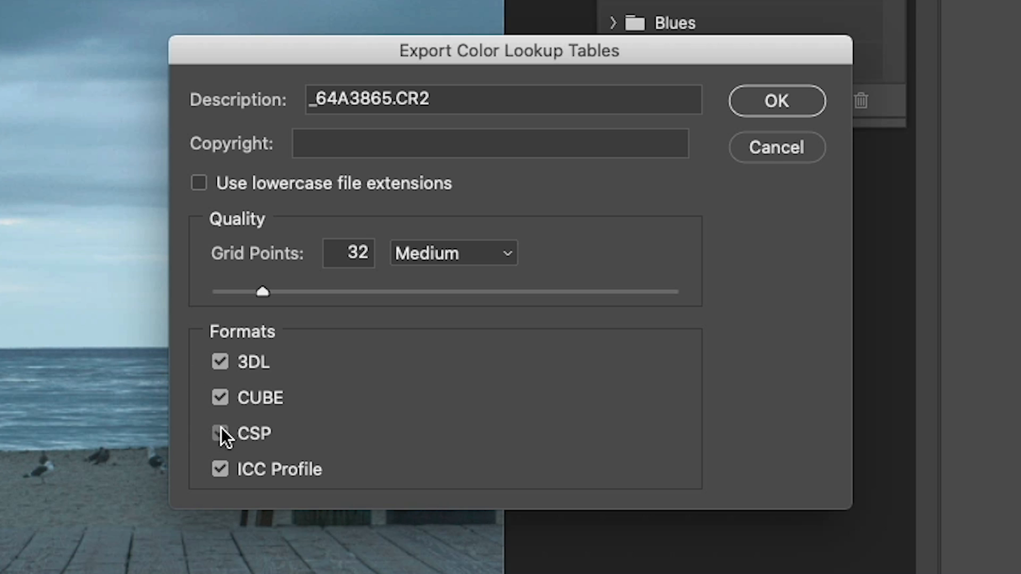
pyautogui.click(220, 470)
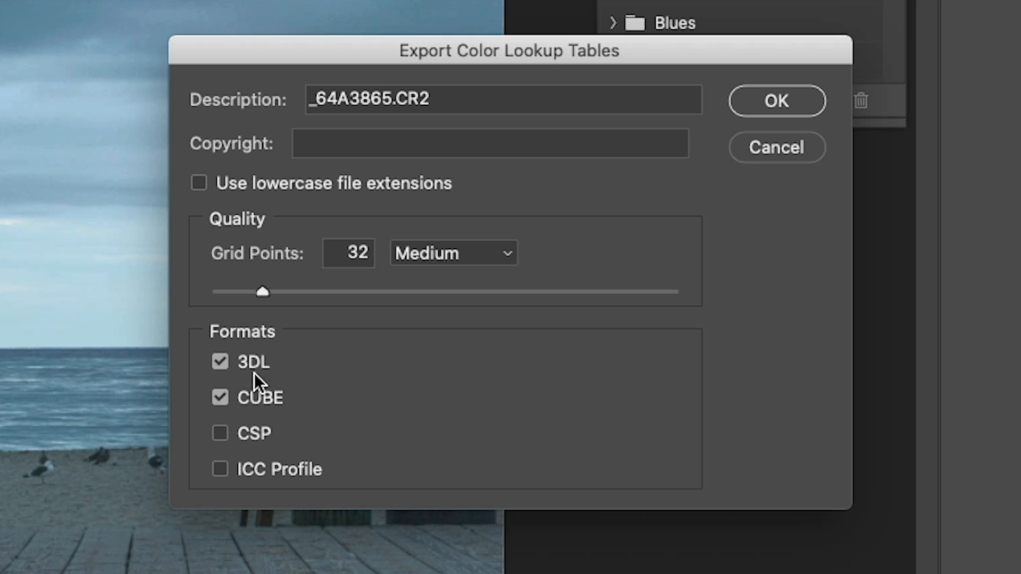
pyautogui.moveTo(264, 365)
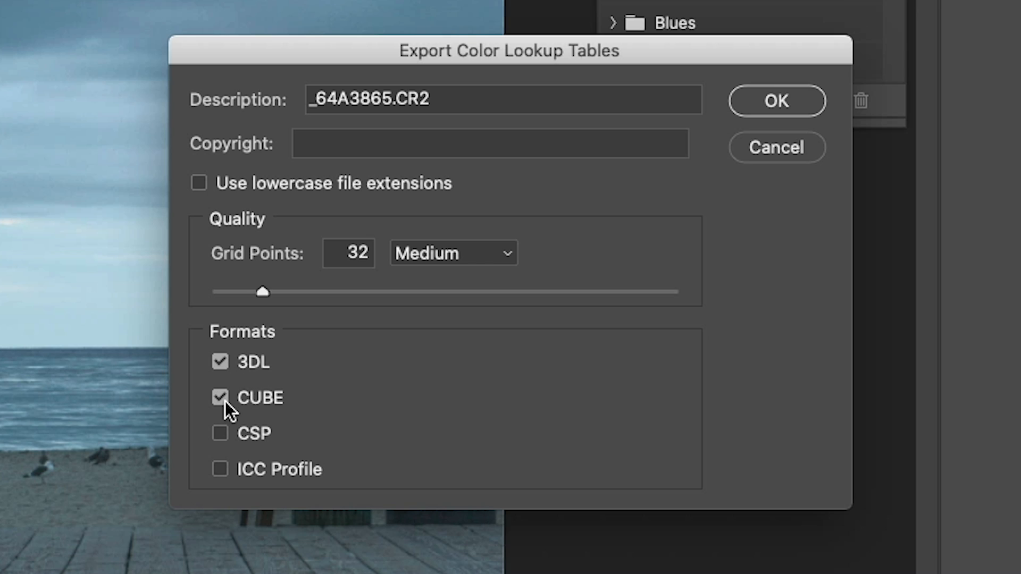
pyautogui.click(220, 398)
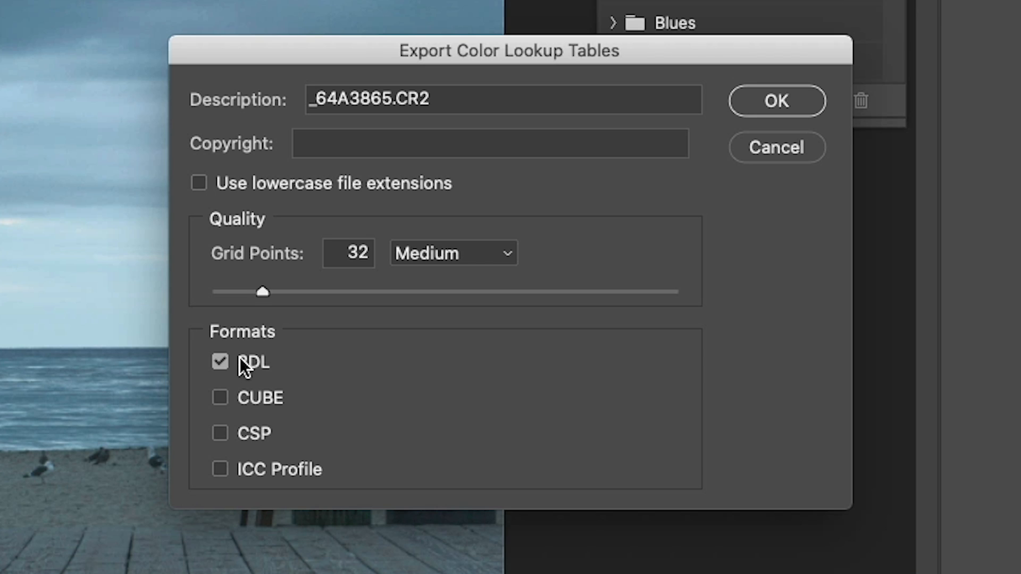
pyautogui.moveTo(775, 109)
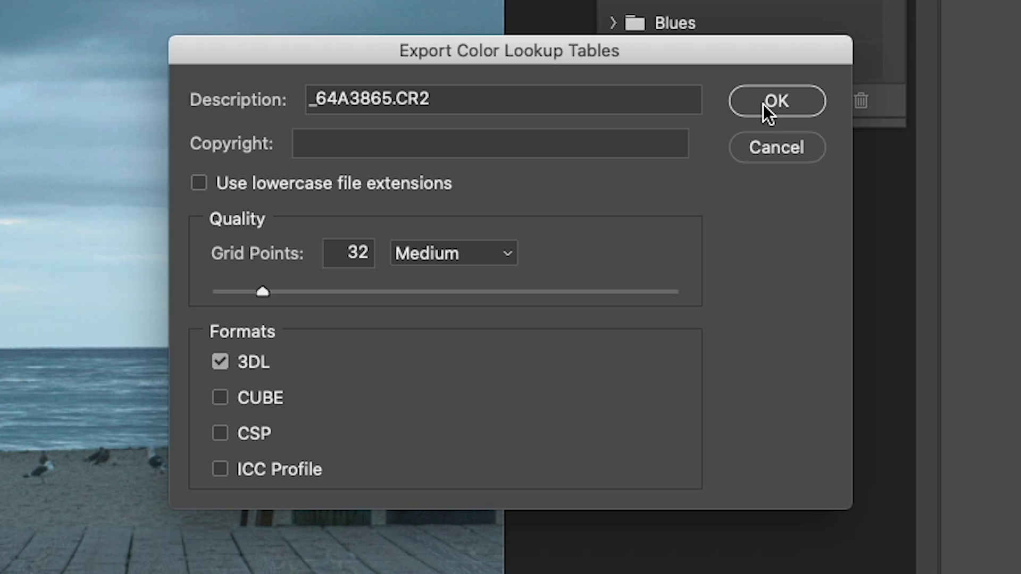
# Step: Save the lookup as PSC-bluish on the Desktop and select the grading layers
pyautogui.click(775, 101)
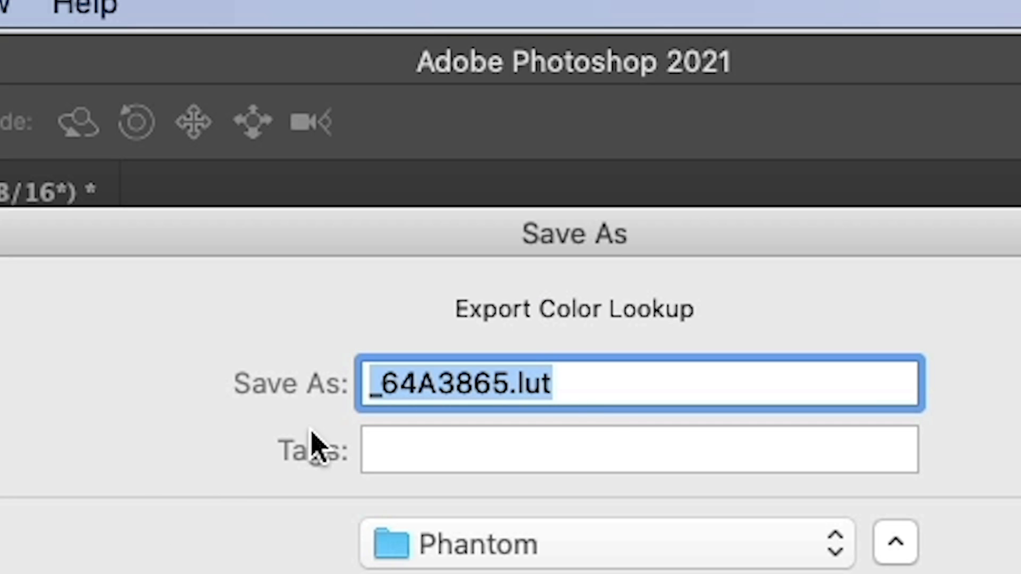
pyautogui.moveTo(553, 466)
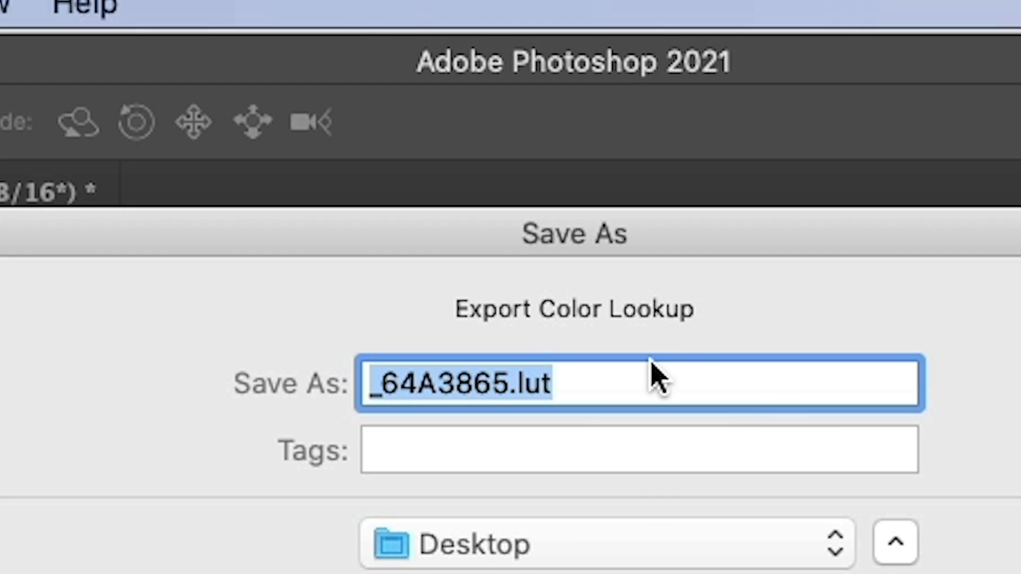
pyautogui.click(511, 383)
pyautogui.write('PSC-blu')
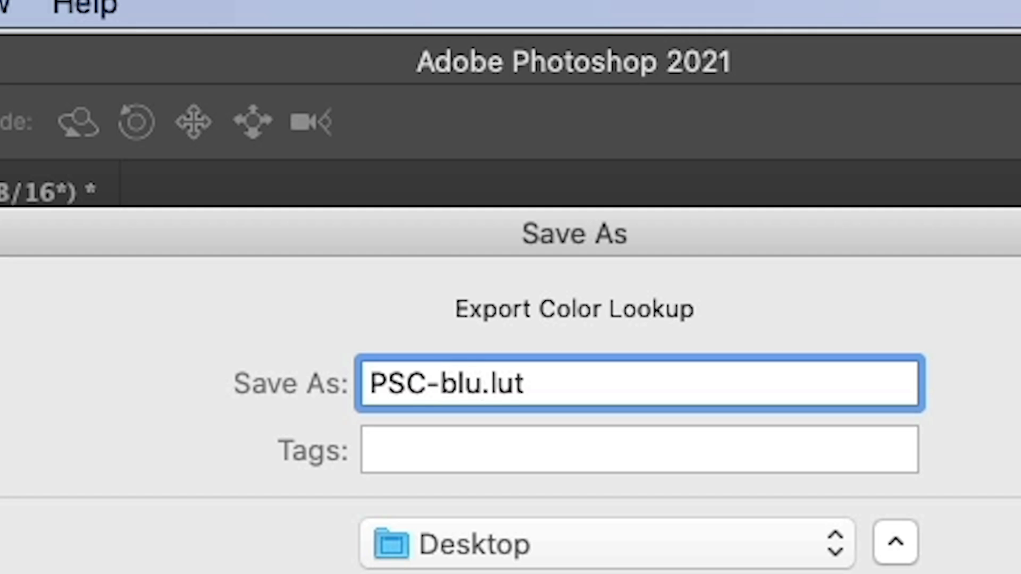
pyautogui.write('ish')
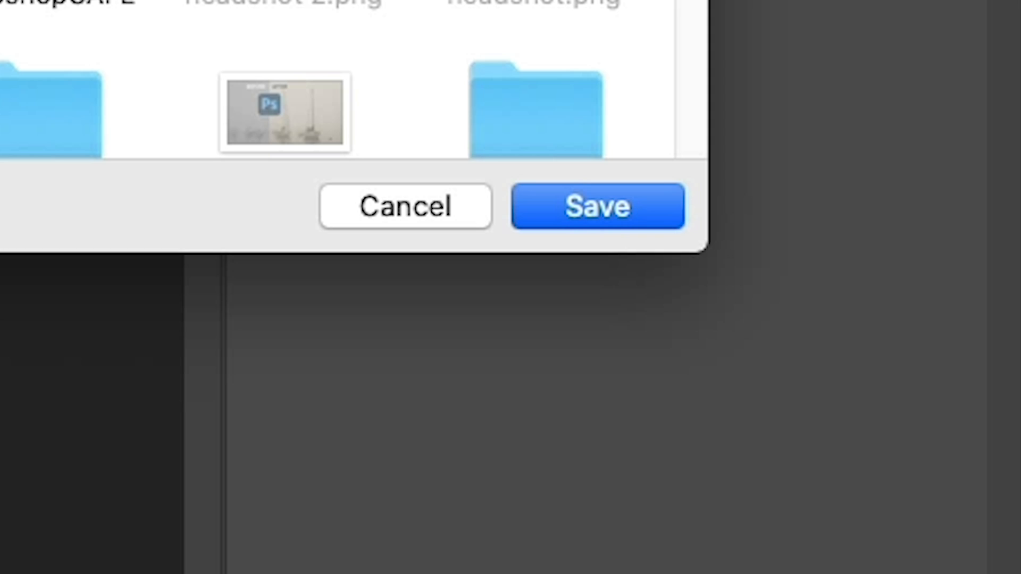
pyautogui.click(596, 206)
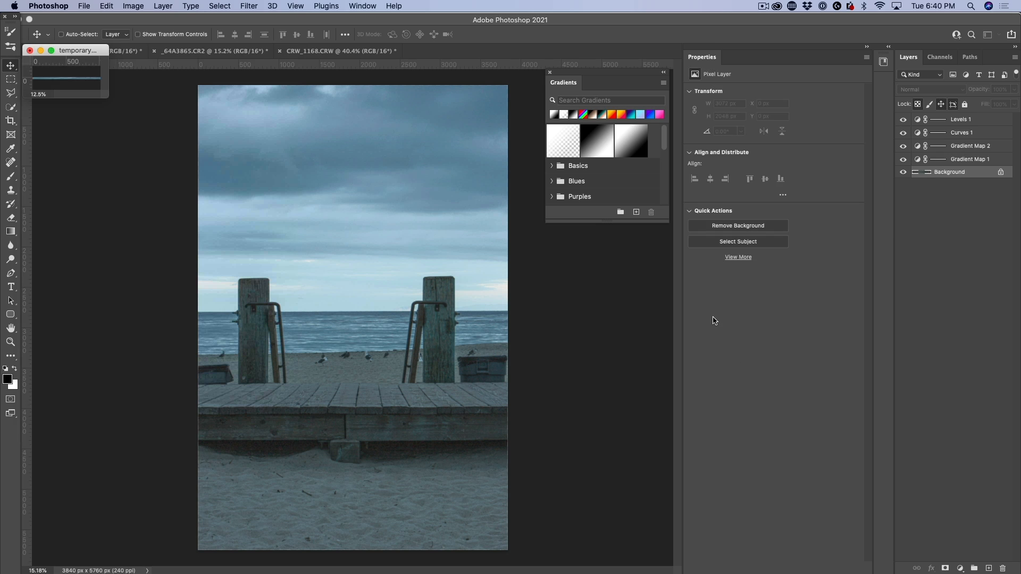
pyautogui.click(72, 51)
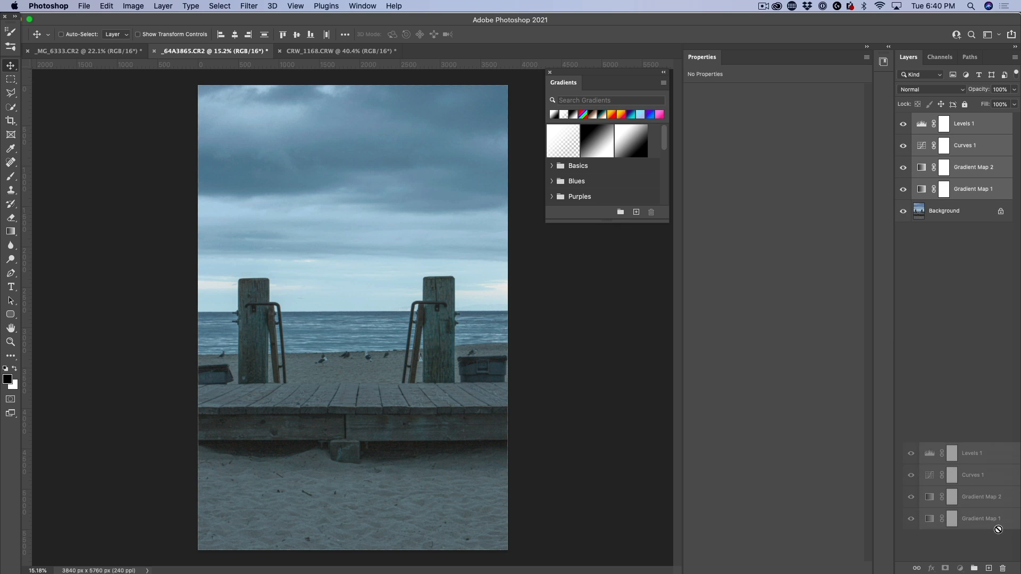
# Step: Delete the grading layers, add a Color Lookup loading PSC-bluish.3DL, and compare
pyautogui.click(943, 211)
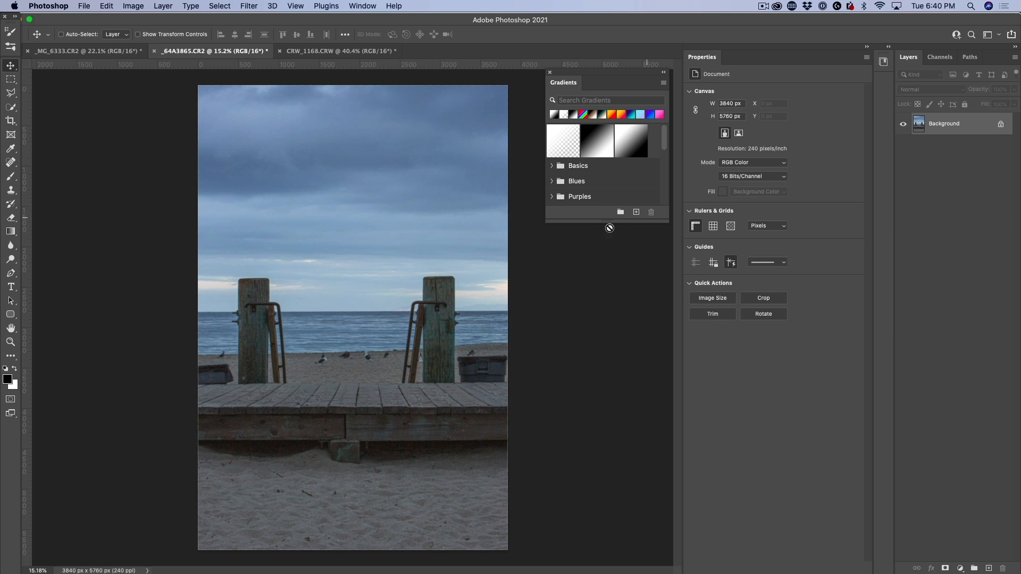
pyautogui.moveTo(479, 258)
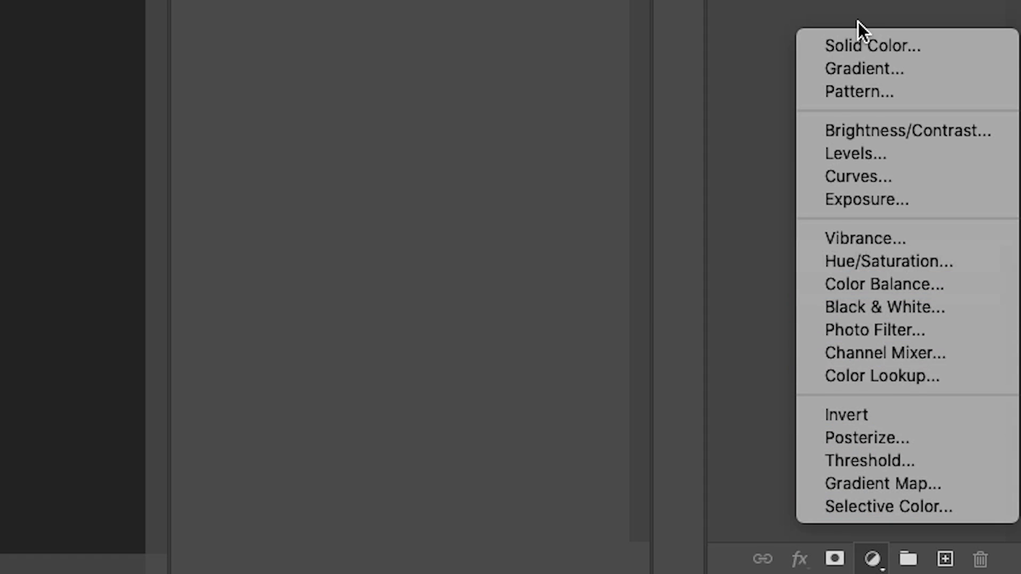
pyautogui.moveTo(884, 283)
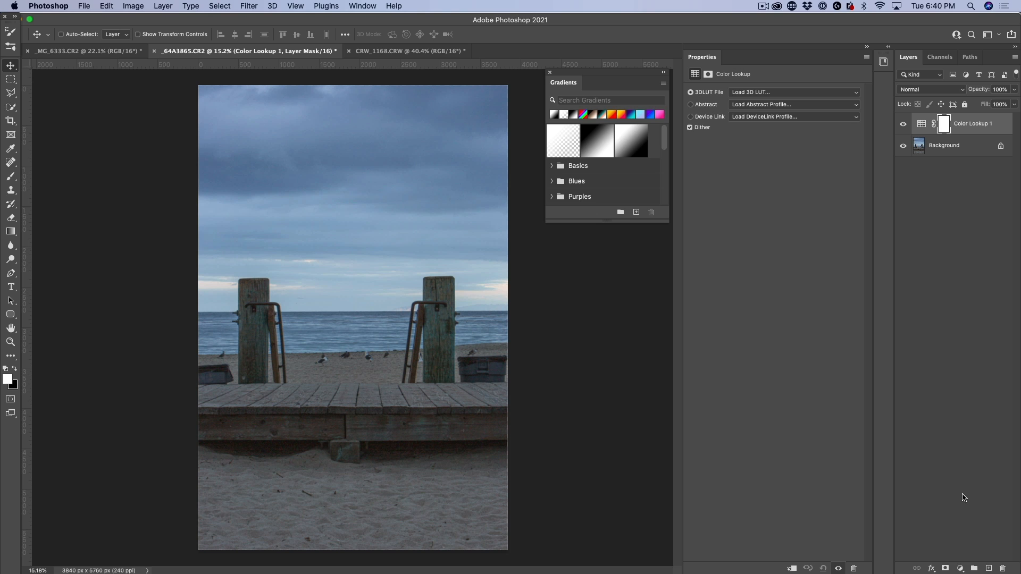
pyautogui.click(792, 92)
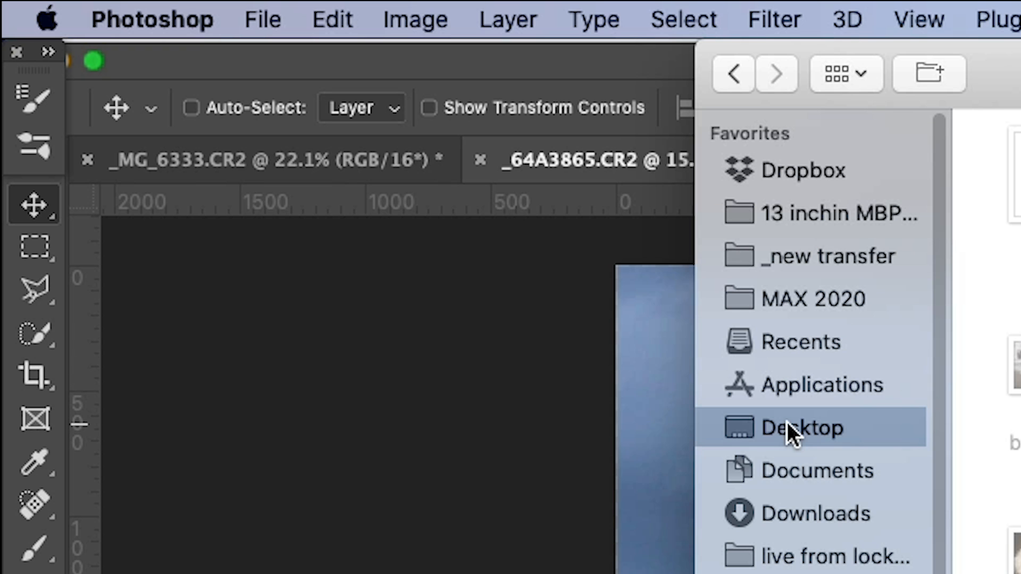
pyautogui.moveTo(791, 433)
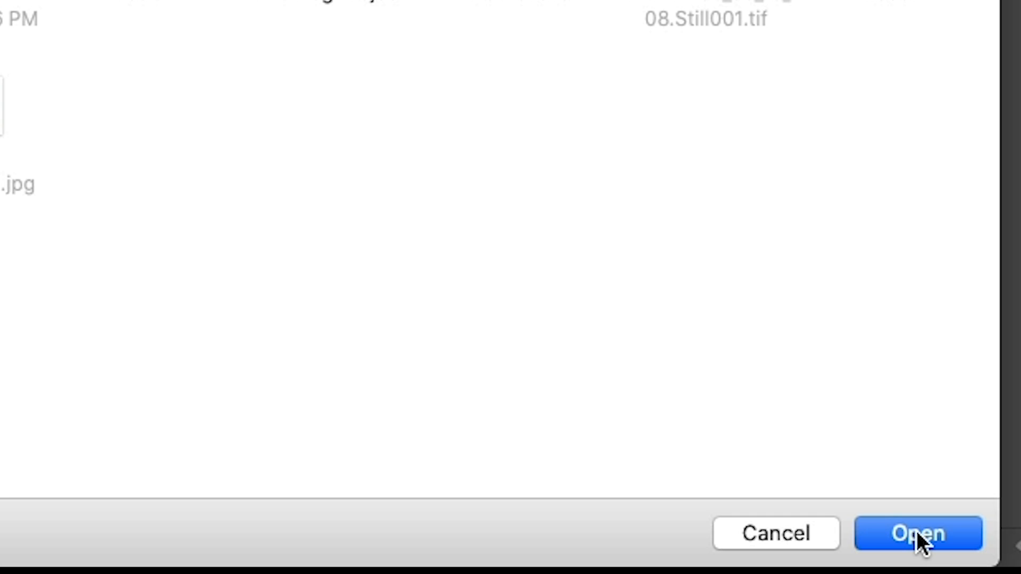
pyautogui.click(917, 533)
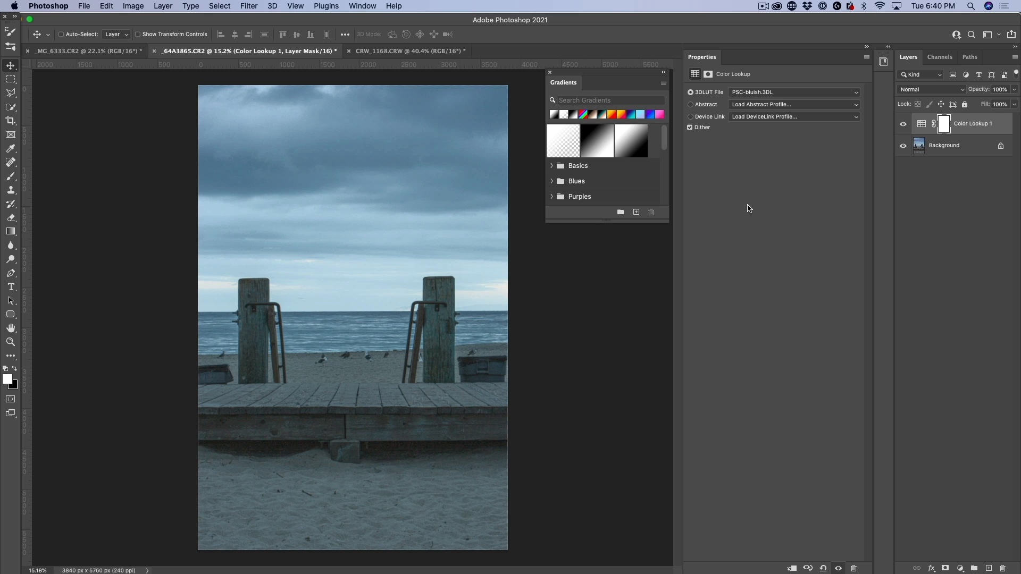
pyautogui.click(903, 124)
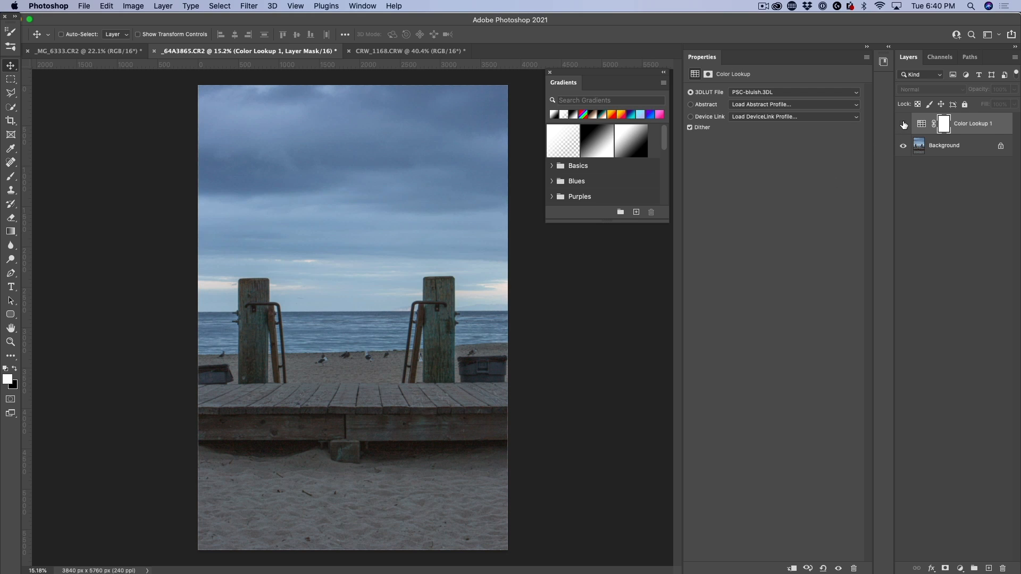
pyautogui.click(902, 124)
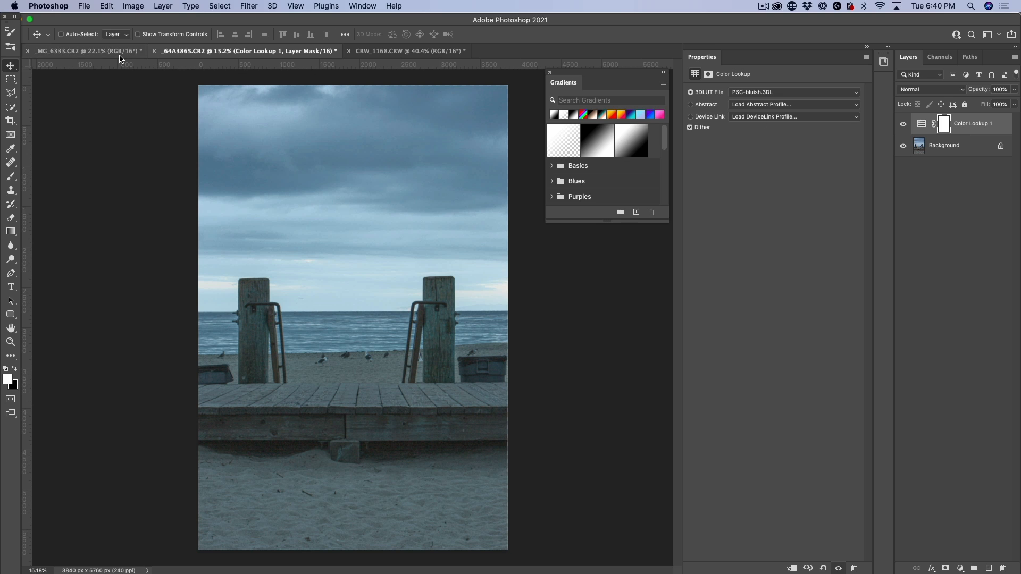
# Step: Give the CRW_1168 benches photo a Color Lookup layer loading PSC-bluish.3DL, then return to _64A3865
pyautogui.click(409, 51)
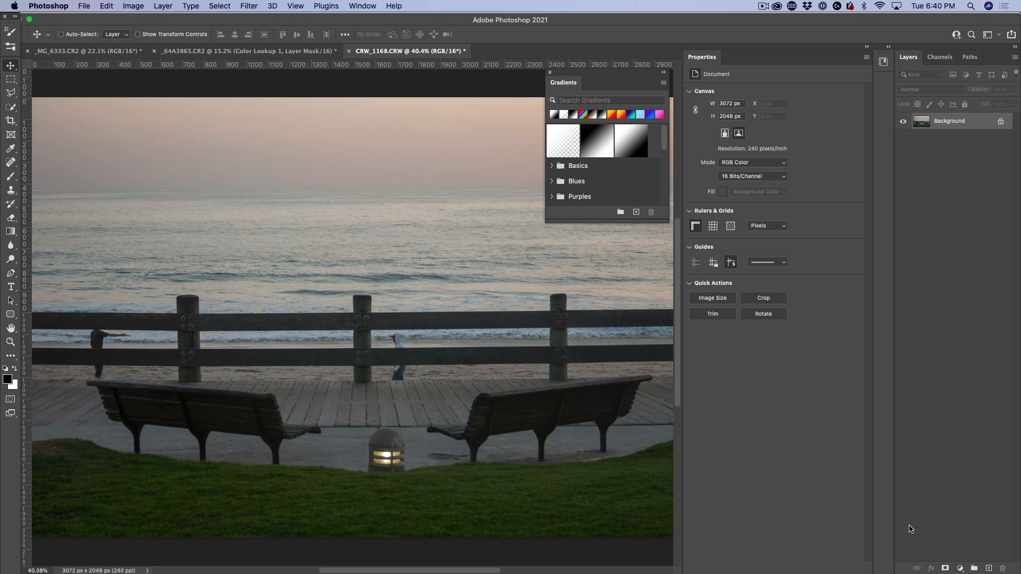
pyautogui.click(959, 568)
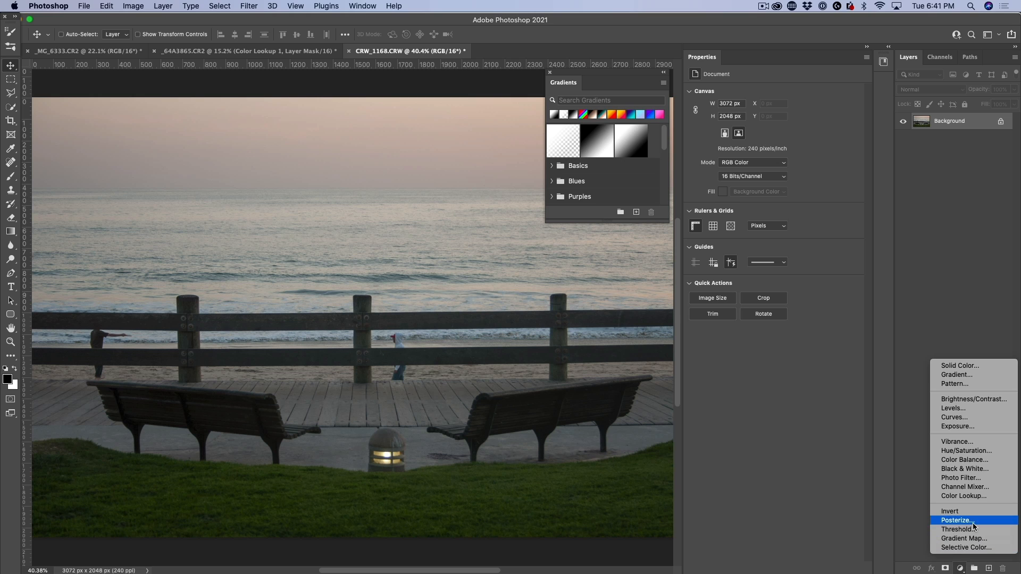
pyautogui.click(964, 496)
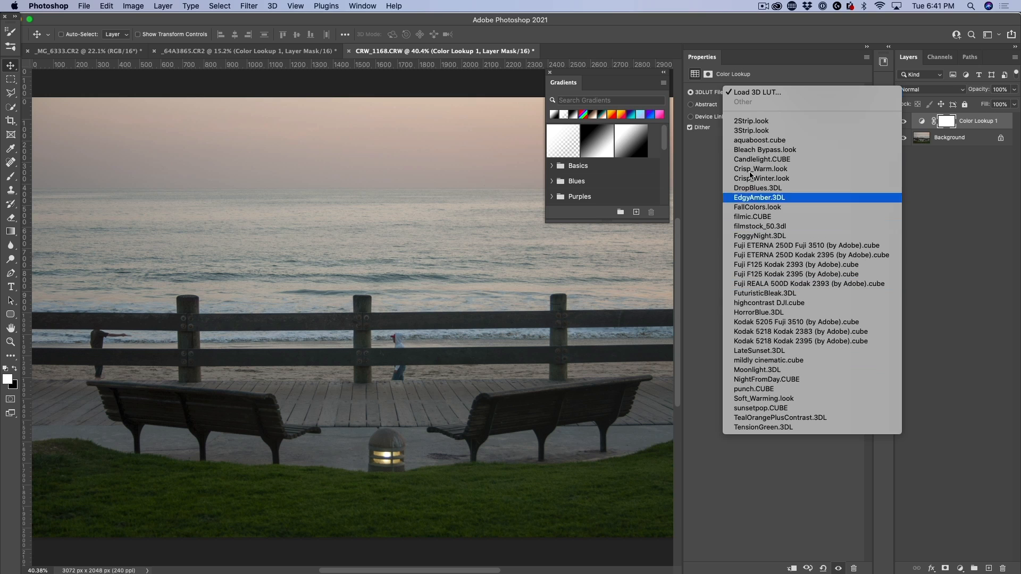
pyautogui.moveTo(796, 113)
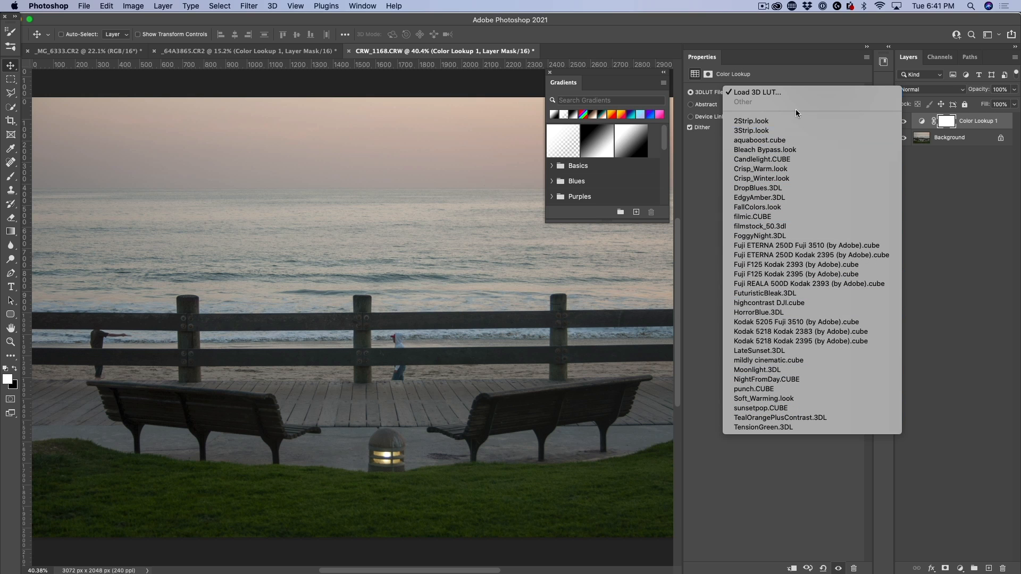
pyautogui.moveTo(792, 116)
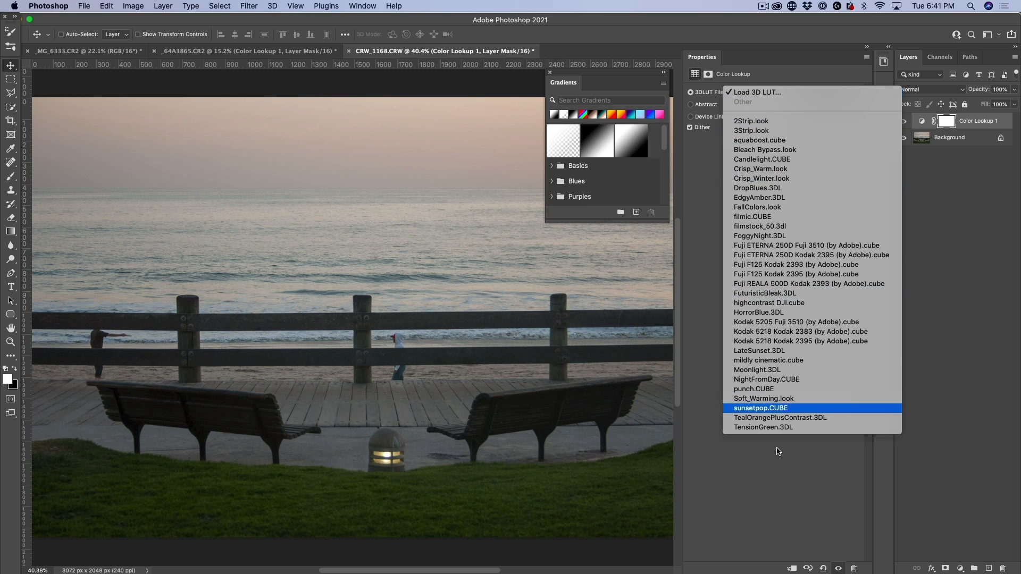
pyautogui.click(751, 92)
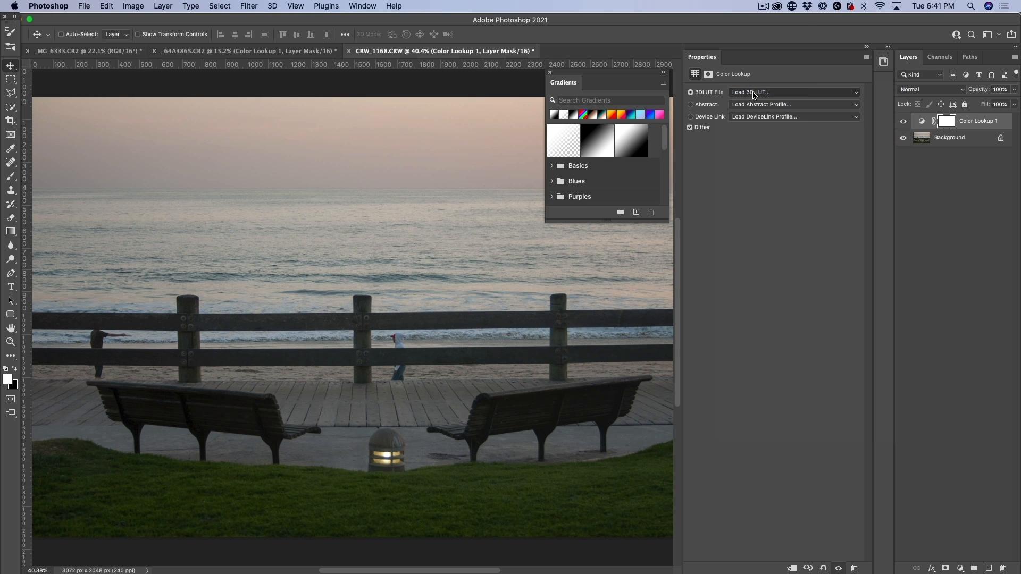
pyautogui.click(792, 92)
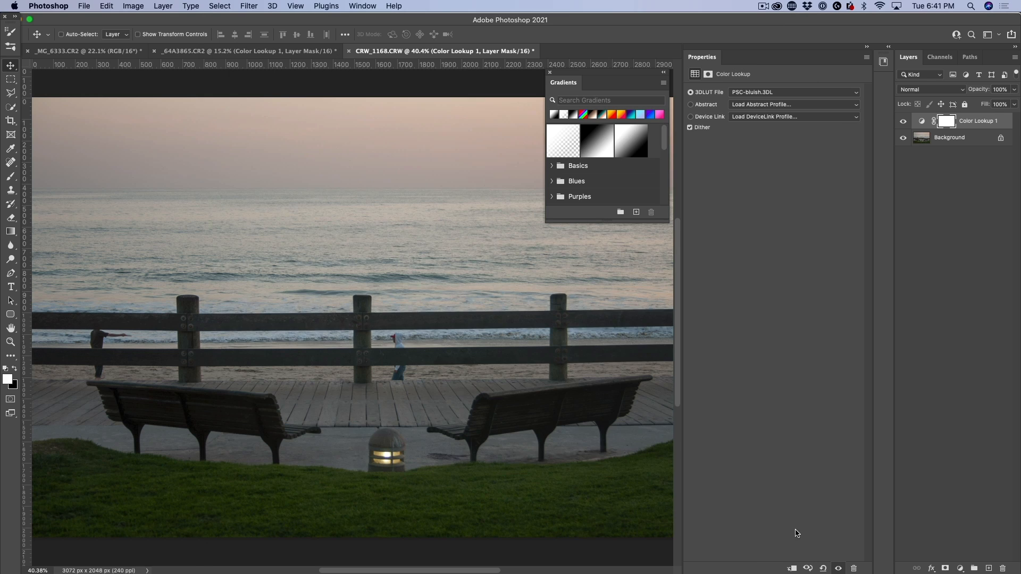
pyautogui.click(902, 122)
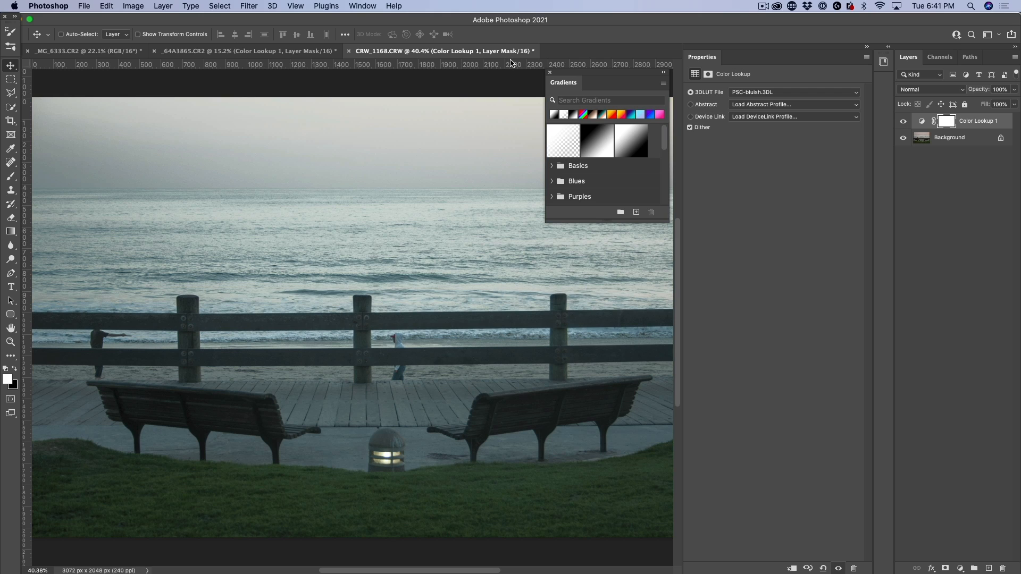
pyautogui.click(247, 51)
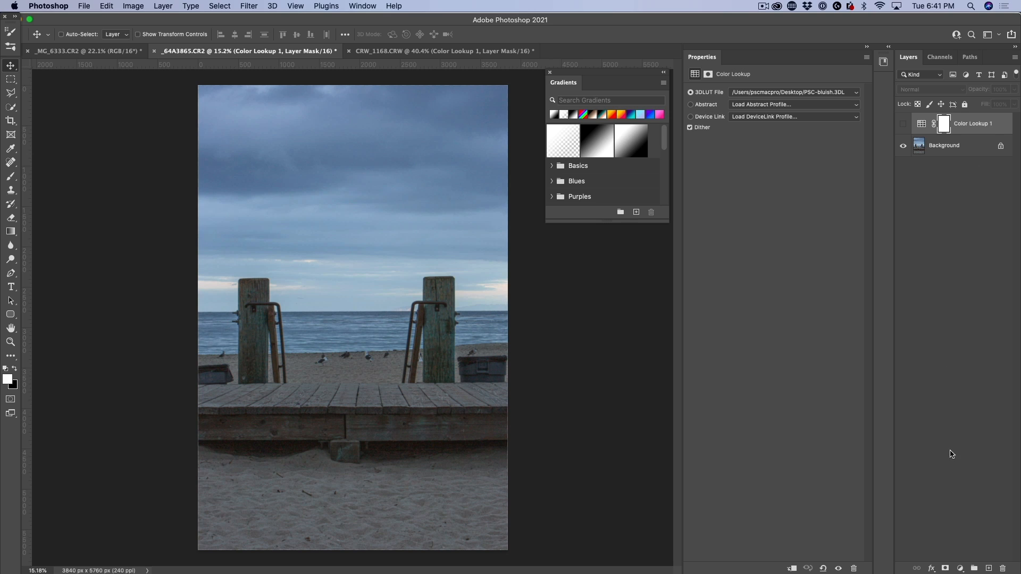
# Step: Add a Color Lookup layer to the _MG_6333 rocky shoreline photo and open its lookup choices
pyautogui.click(957, 567)
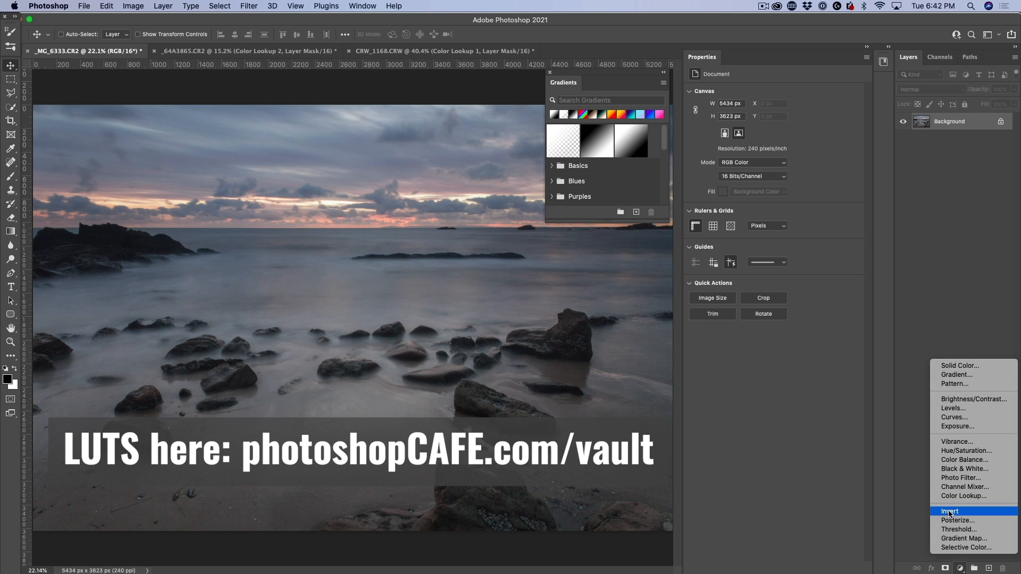
pyautogui.click(966, 496)
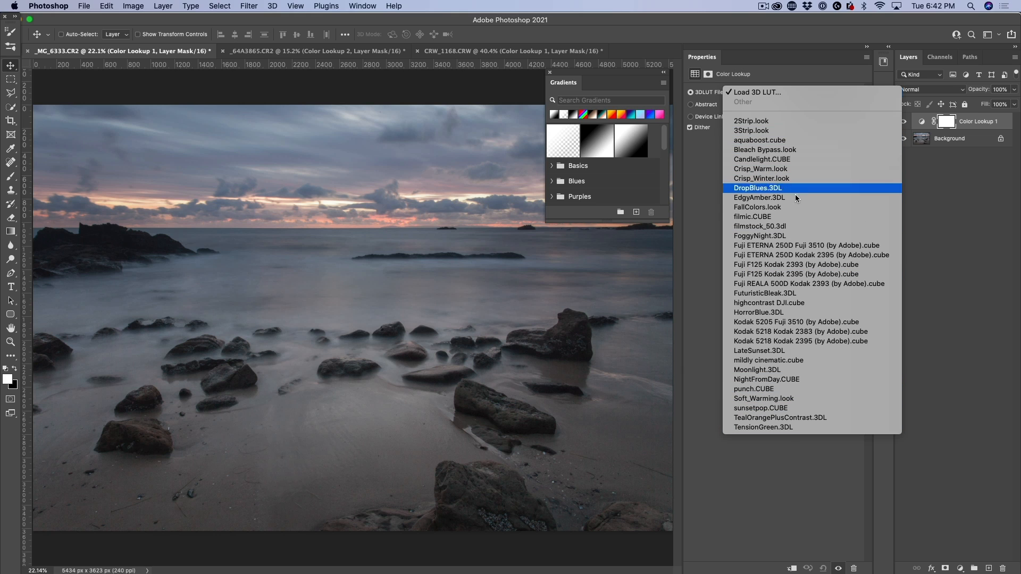
pyautogui.click(753, 216)
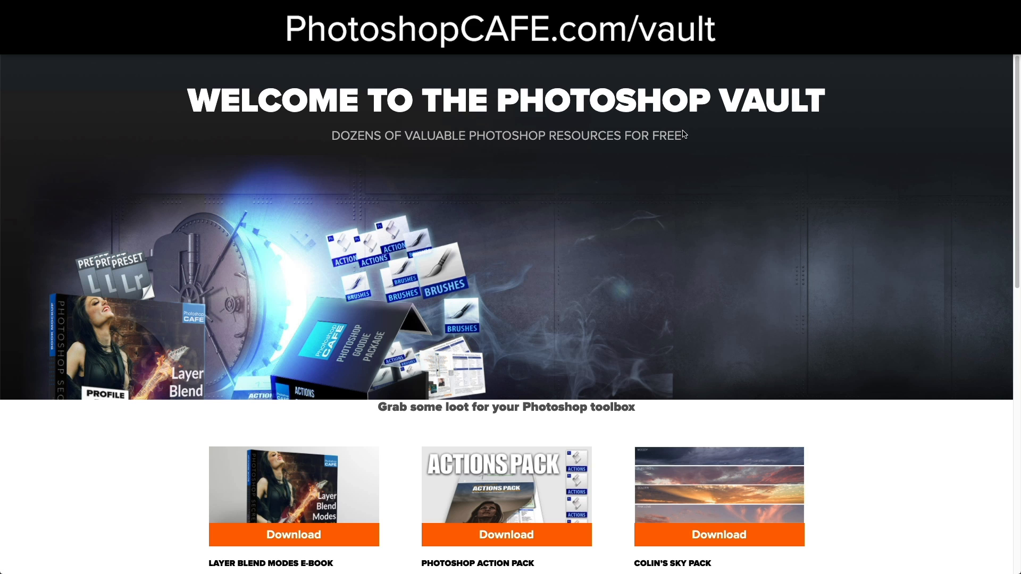
# Step: Scroll down the PhotoshopCAFE vault page to the Color Grading LUTs download
pyautogui.scroll(-3)
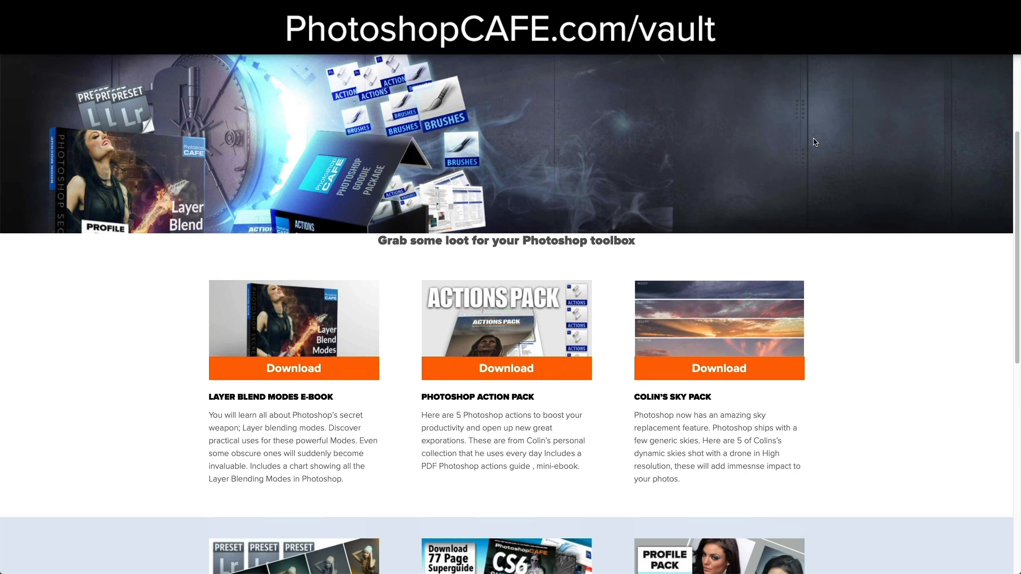
pyautogui.scroll(-3)
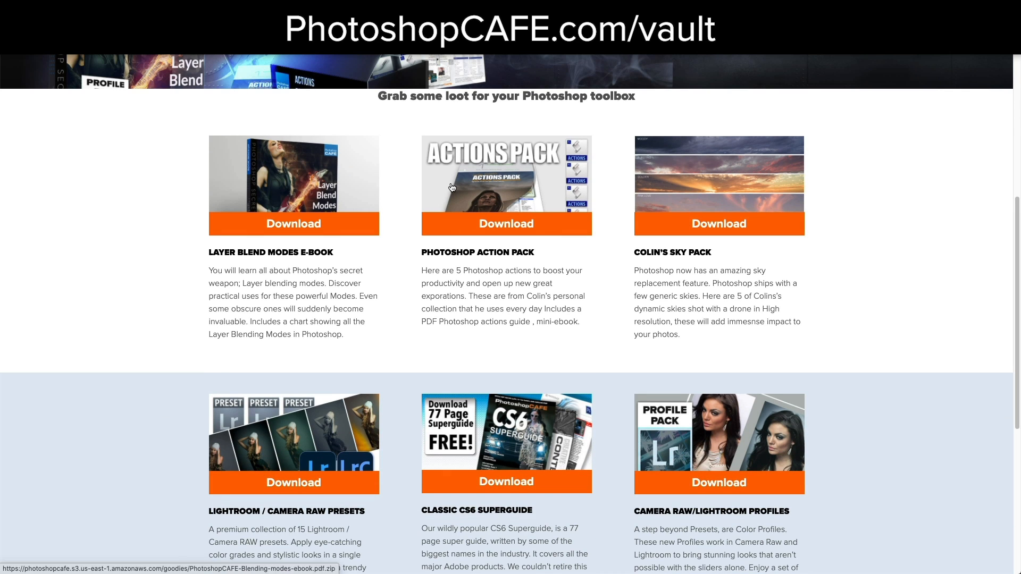
pyautogui.scroll(-3)
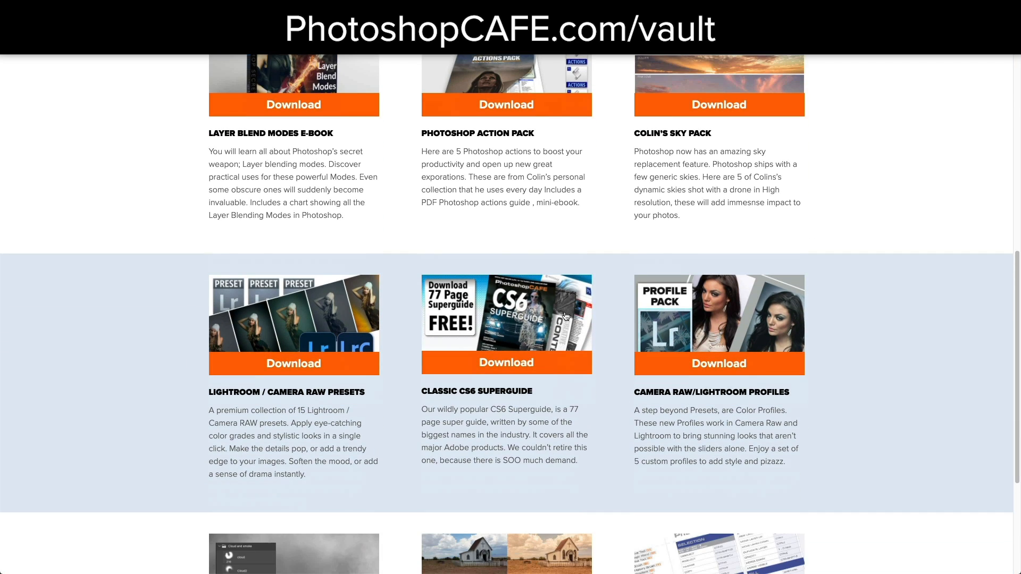
pyautogui.scroll(-3)
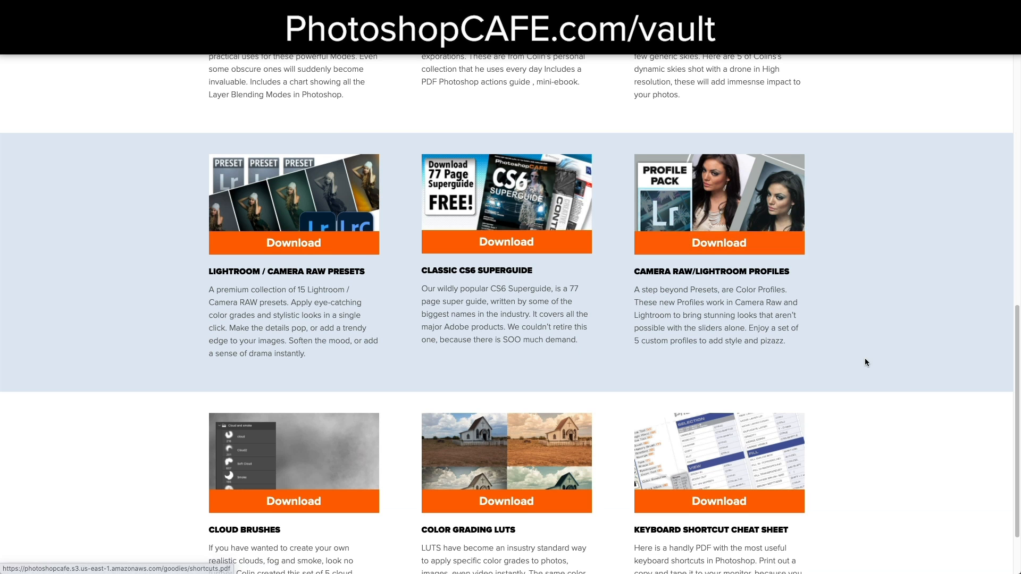
pyautogui.scroll(-3)
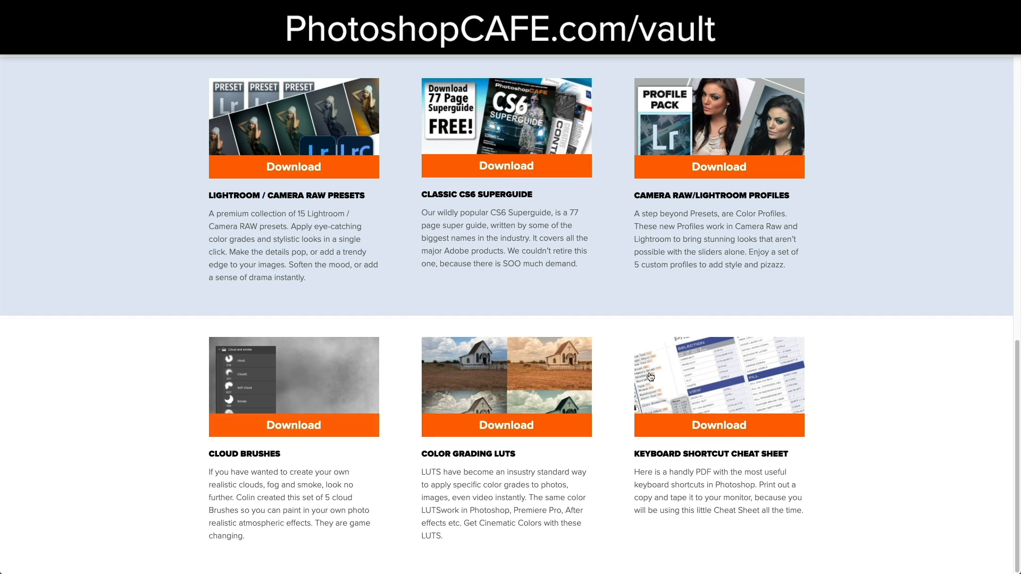